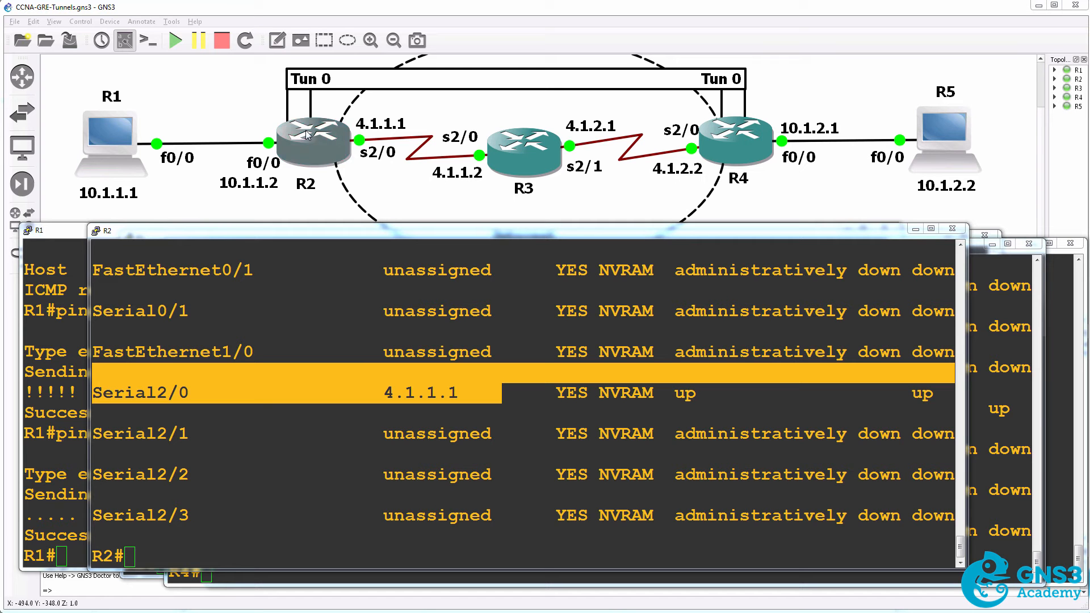
pyautogui.moveTo(359, 150)
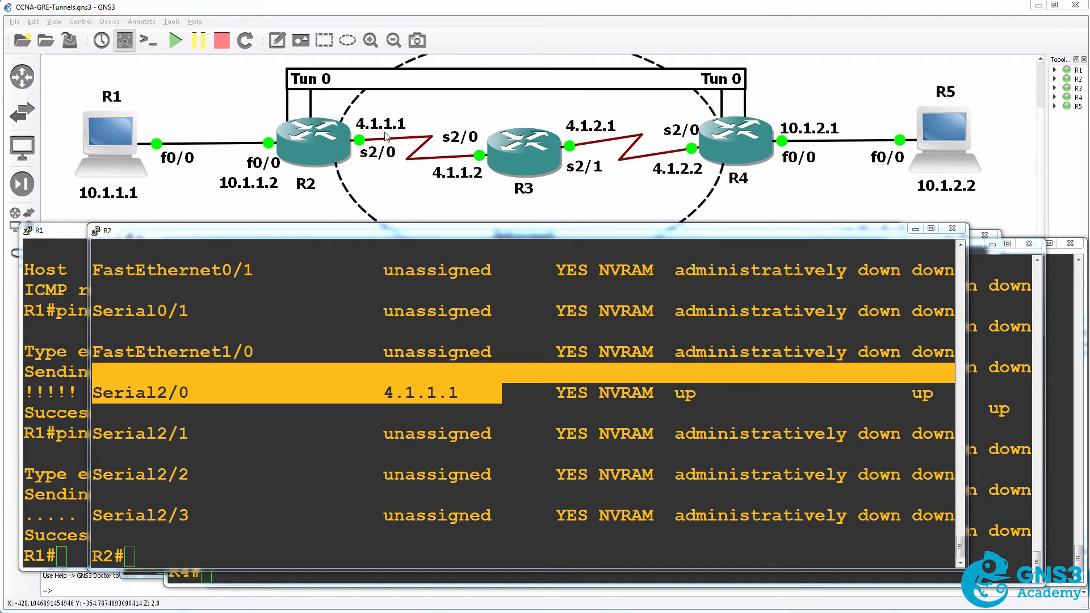
pyautogui.moveTo(361, 140)
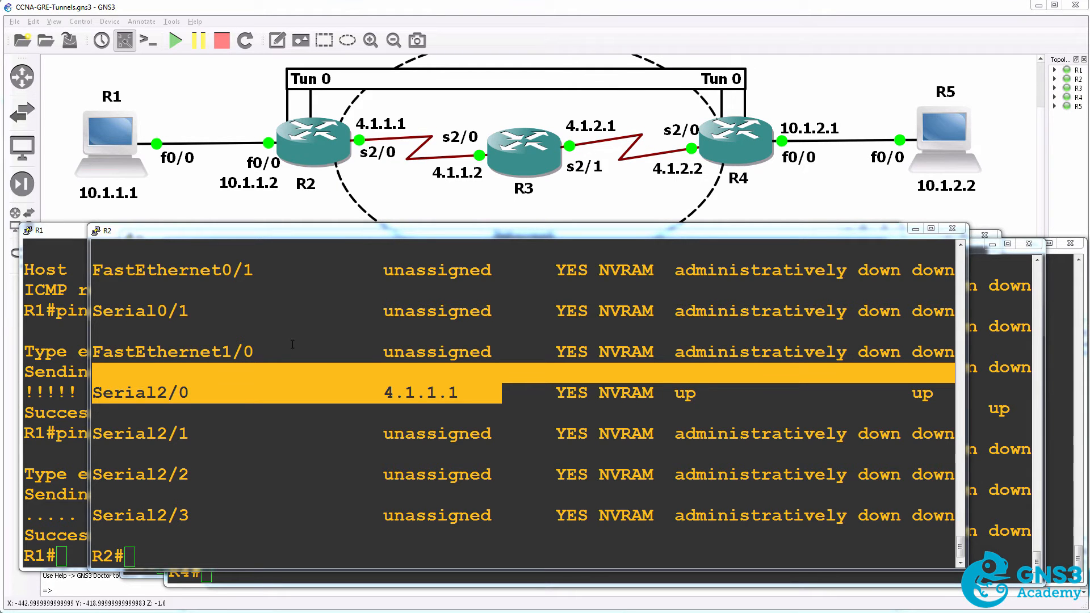
# Ping 4.1.2.2 from R2 and 4.1.1.1 from R4, both succeeding 5/5.
pyautogui.write('ping')
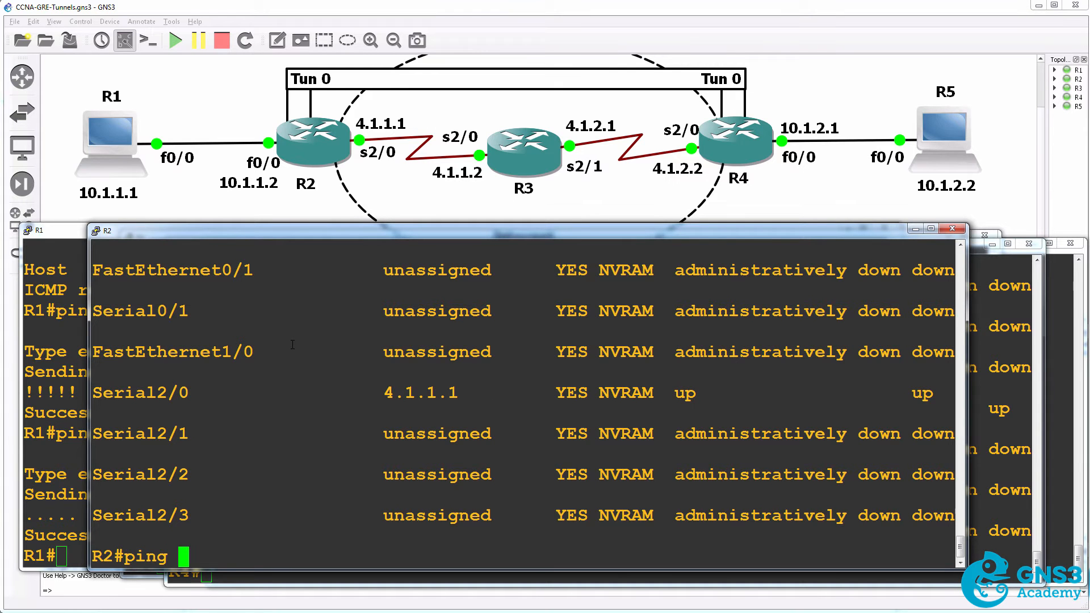
pyautogui.write('4.1')
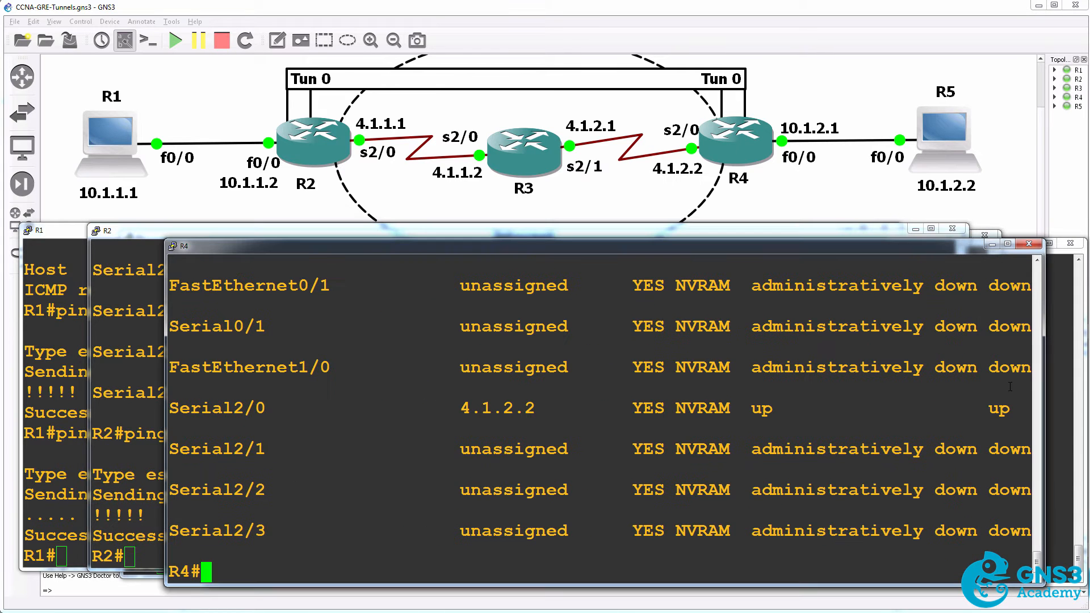
pyautogui.write('ping 4.1.1.1')
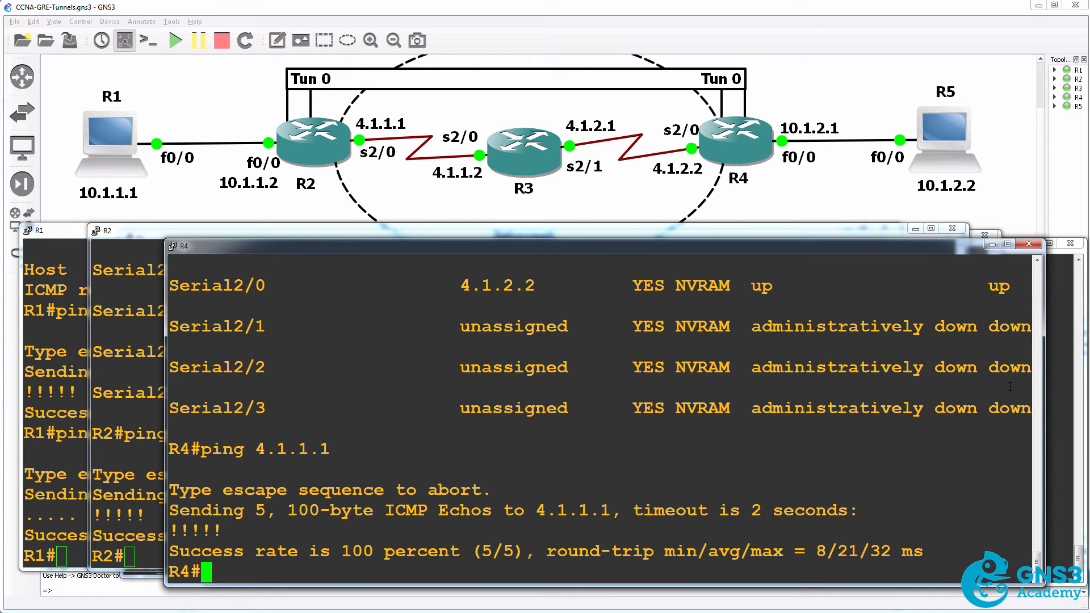
pyautogui.moveTo(628, 175)
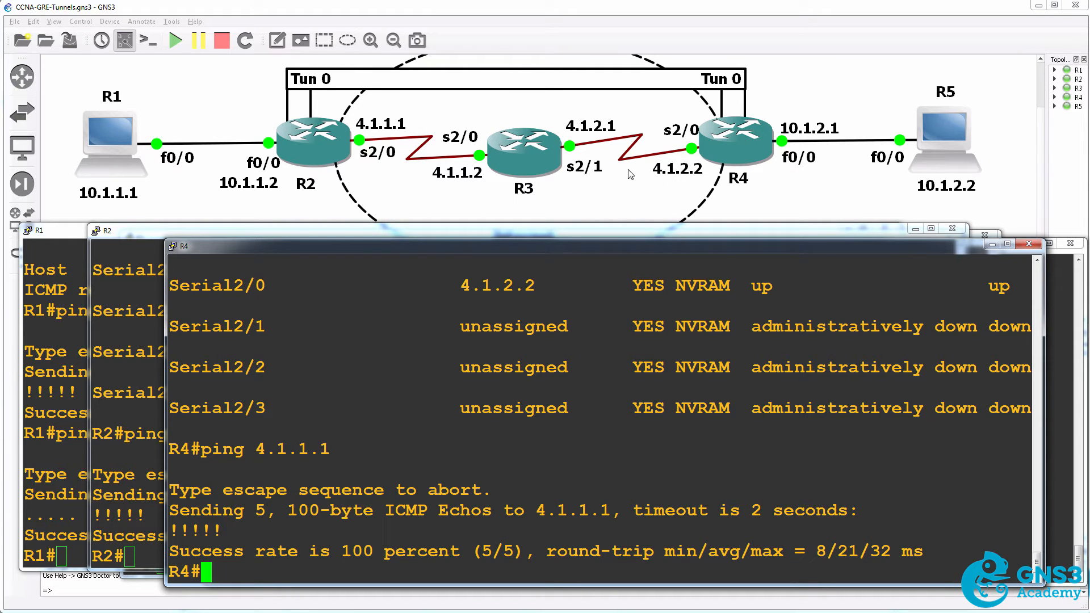
pyautogui.moveTo(368, 145)
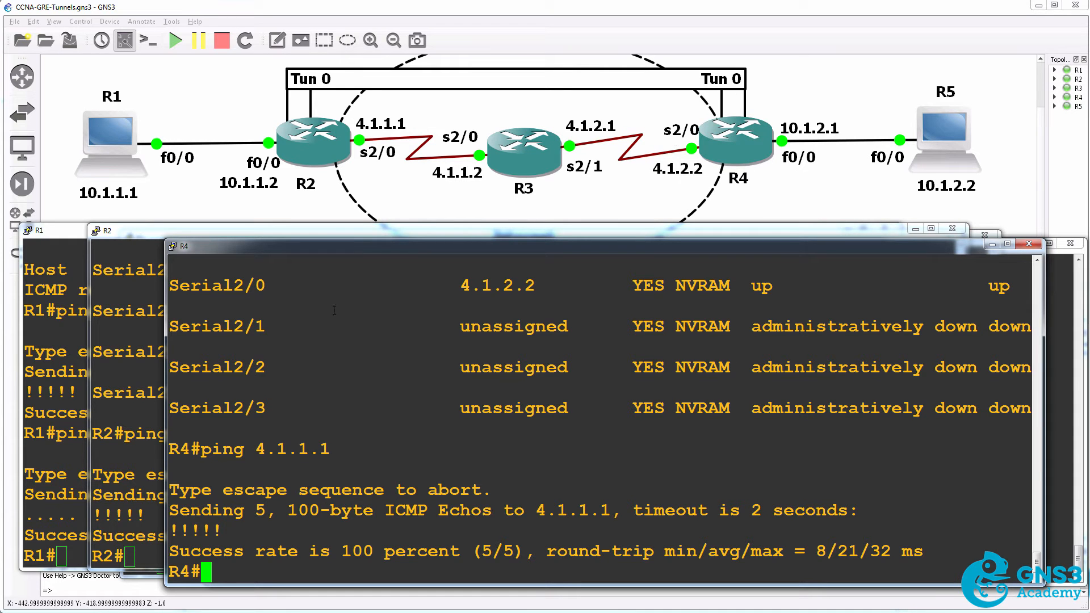
pyautogui.click(111, 231)
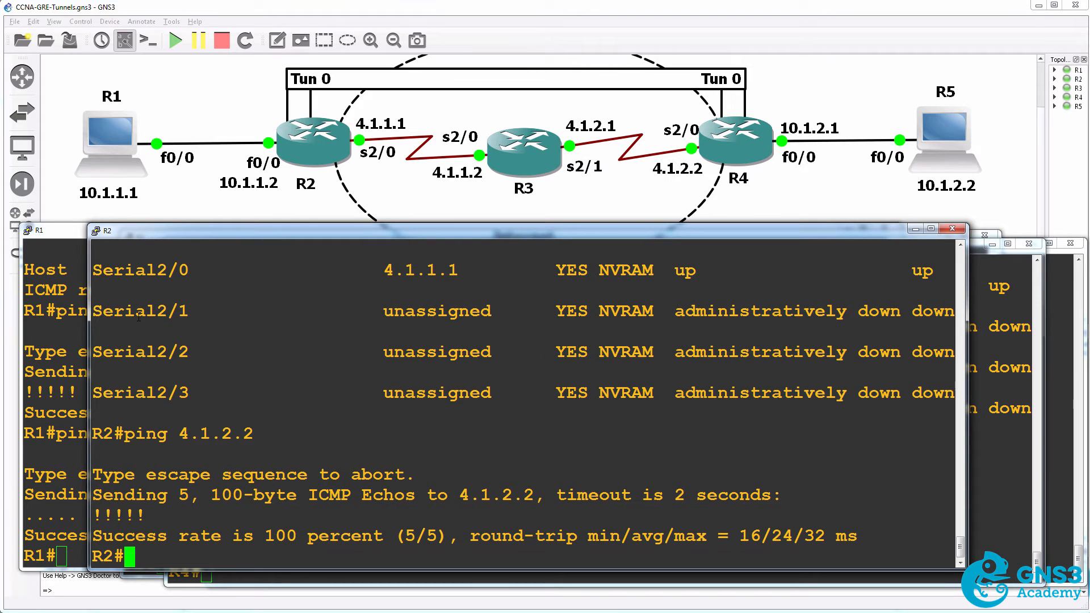
# On R2, enter config mode and assign interface Tunnel0 10.1.3.1 255.255.255.252.
pyautogui.write('conf t')
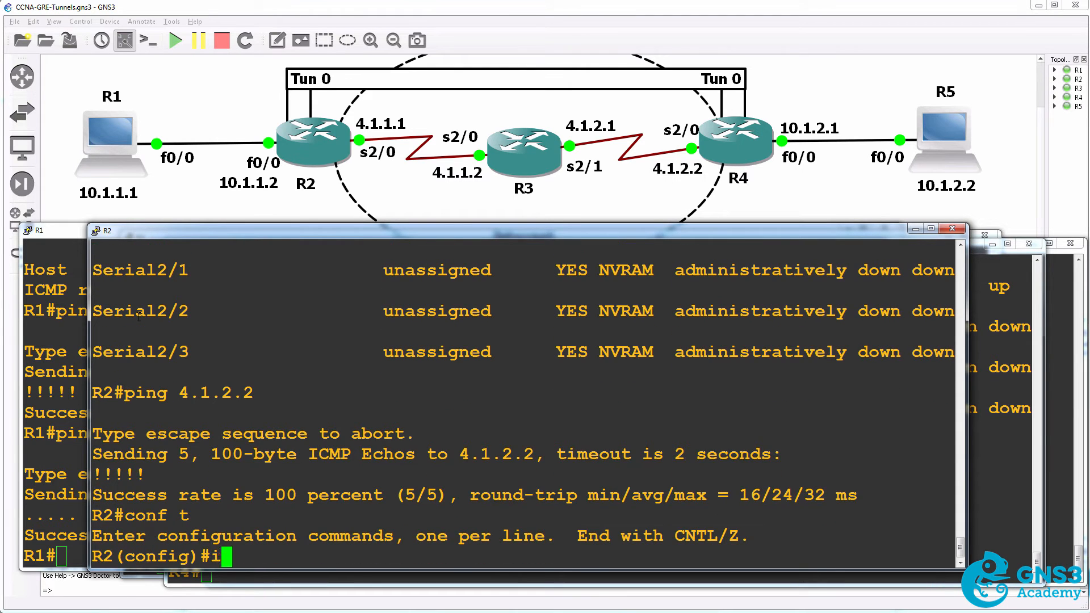
pyautogui.write('nterface tunnel ?')
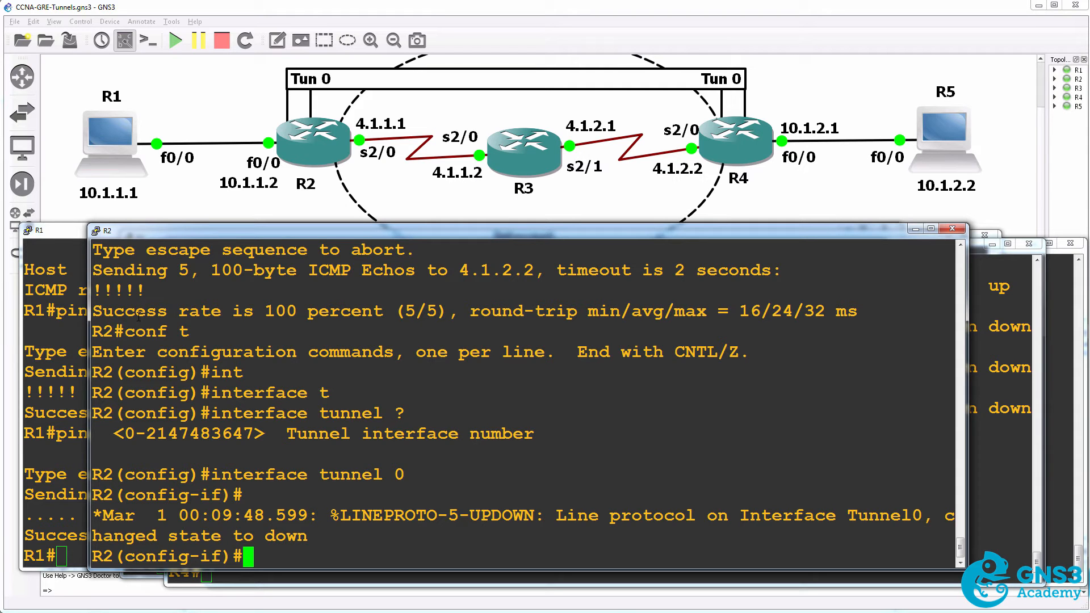
pyautogui.write('ip address 10.1')
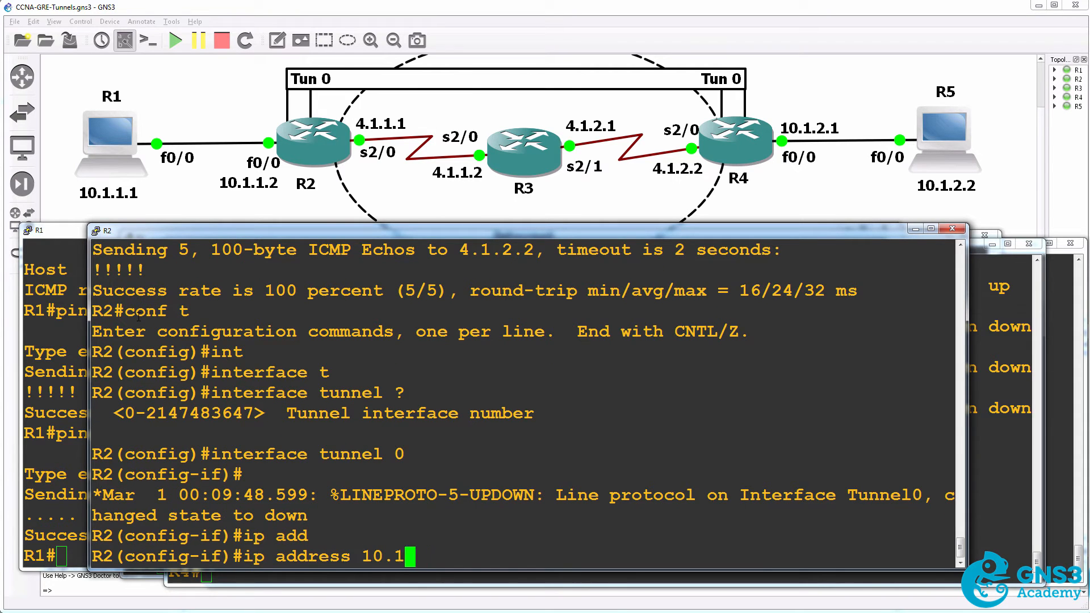
pyautogui.write('.3.')
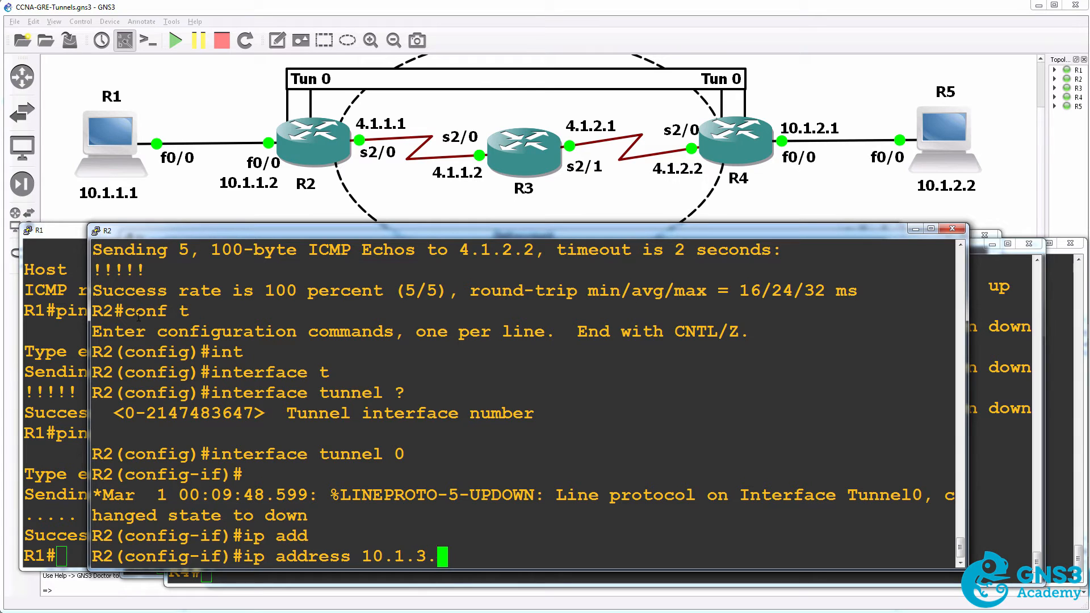
pyautogui.write('1 255.255.255')
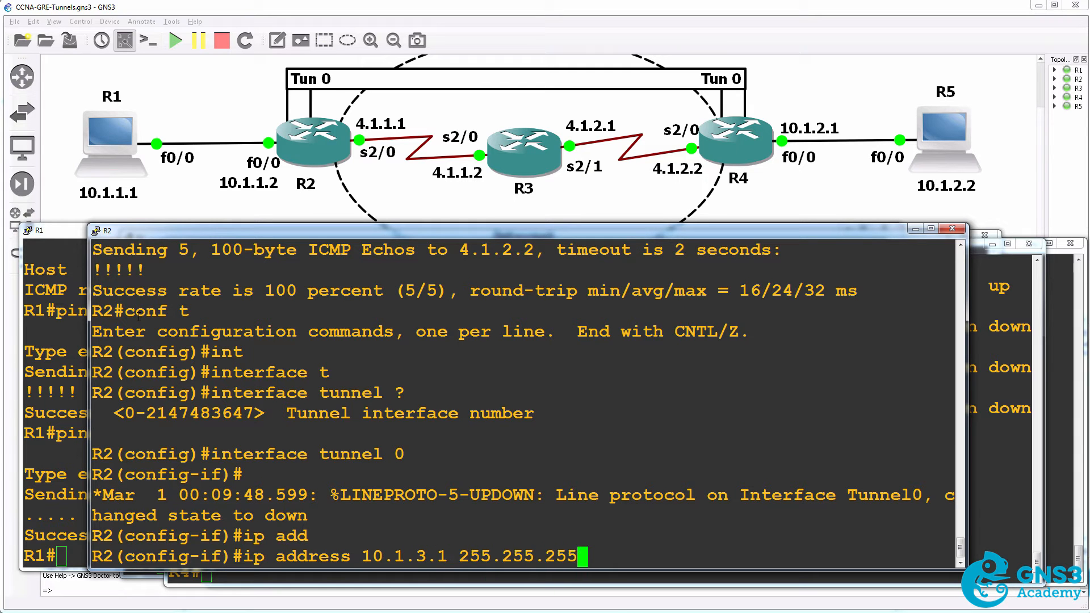
pyautogui.write('252')
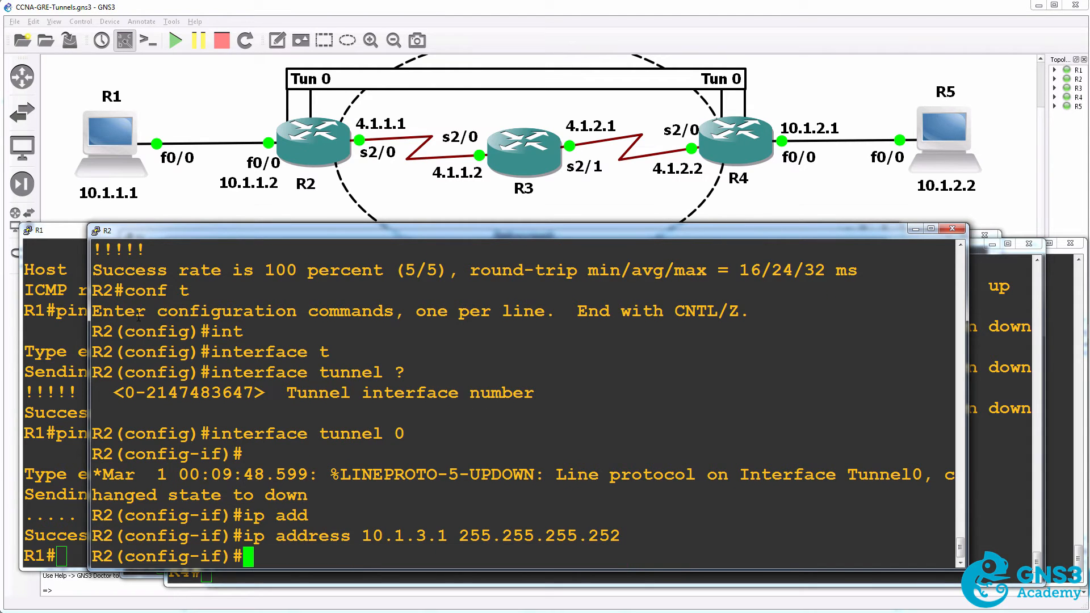
pyautogui.moveTo(521, 157)
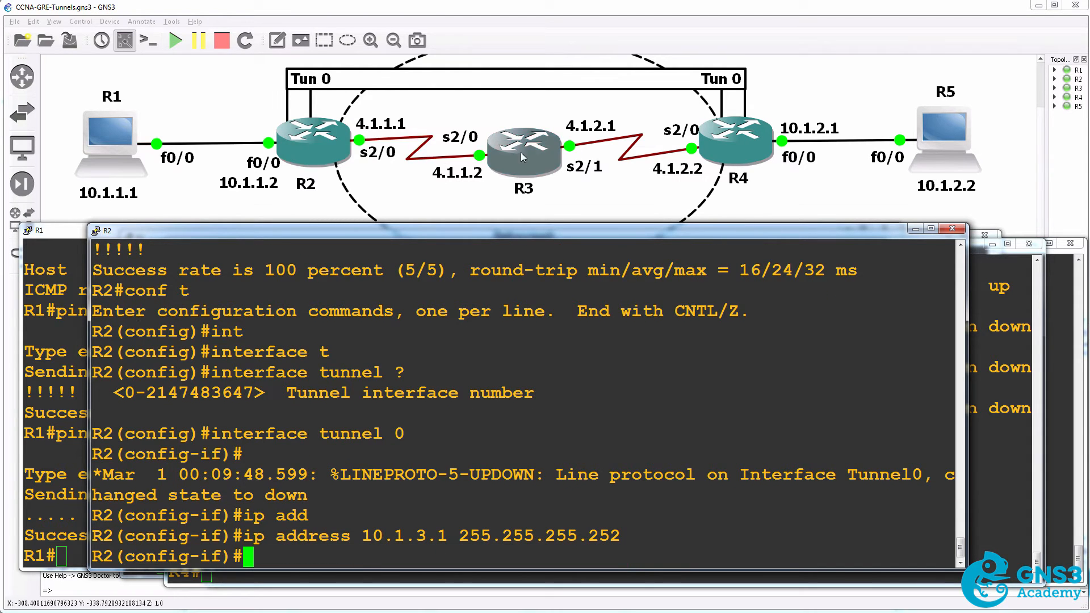
pyautogui.moveTo(294, 137)
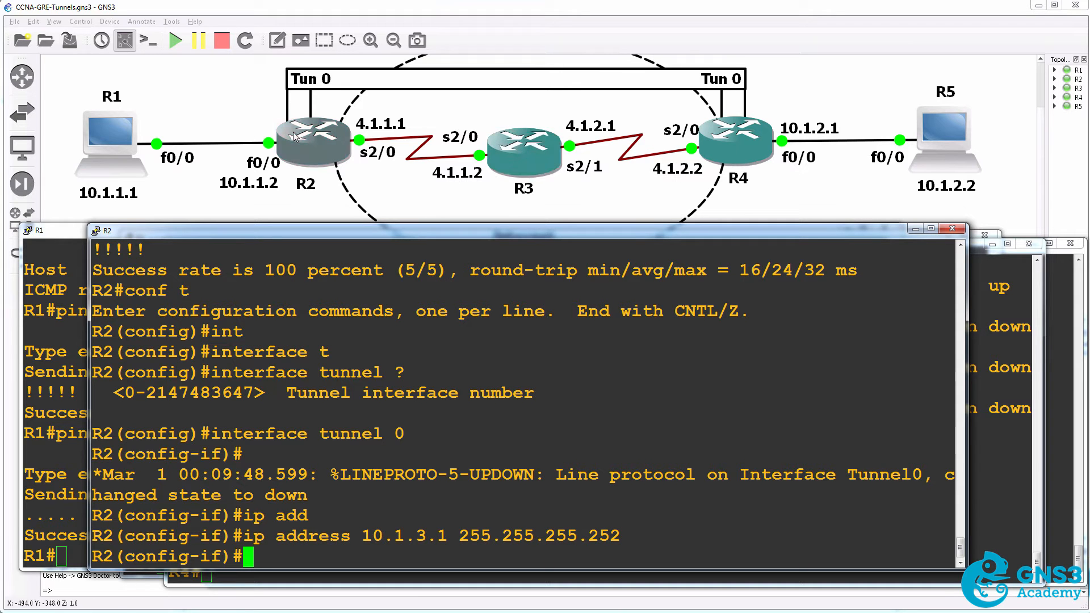
pyautogui.moveTo(508, 158)
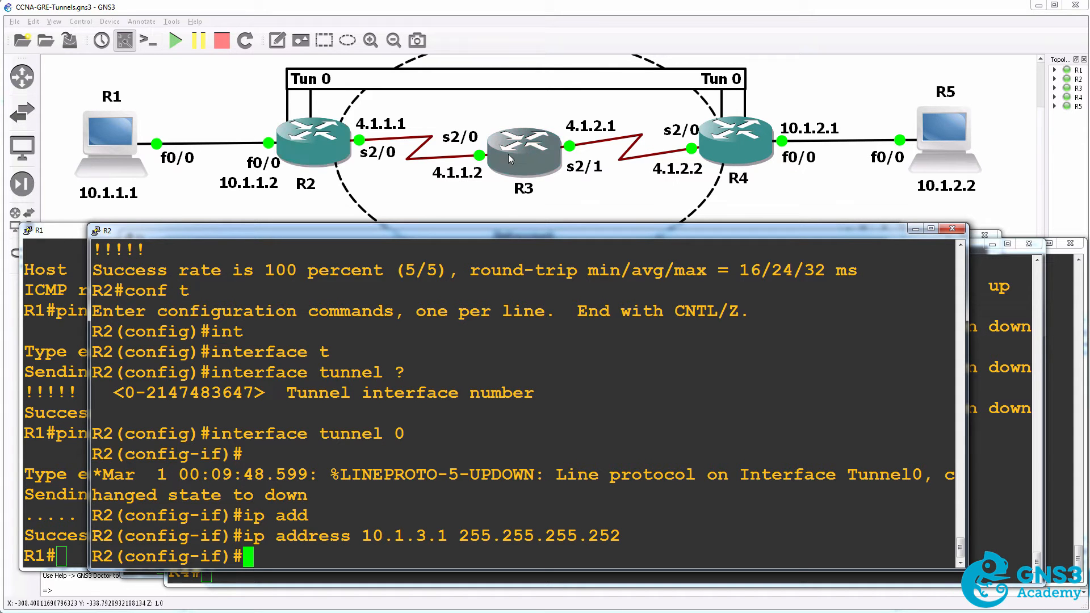
pyautogui.moveTo(527, 158)
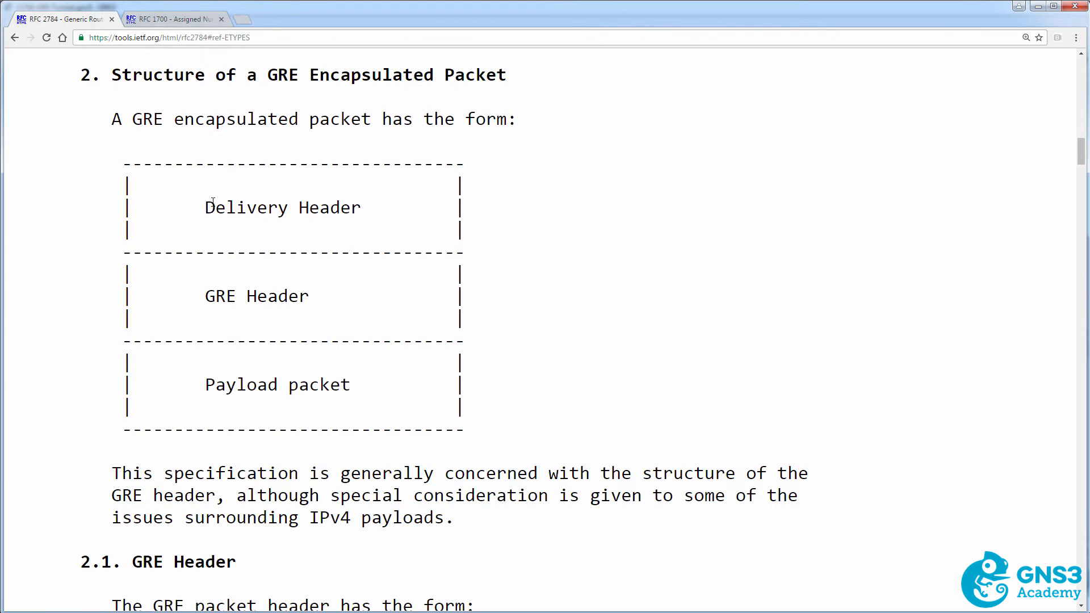
# Highlight 'Delivery Header' in RFC 2784's GRE packet structure diagram.
pyautogui.doubleClick(282, 208)
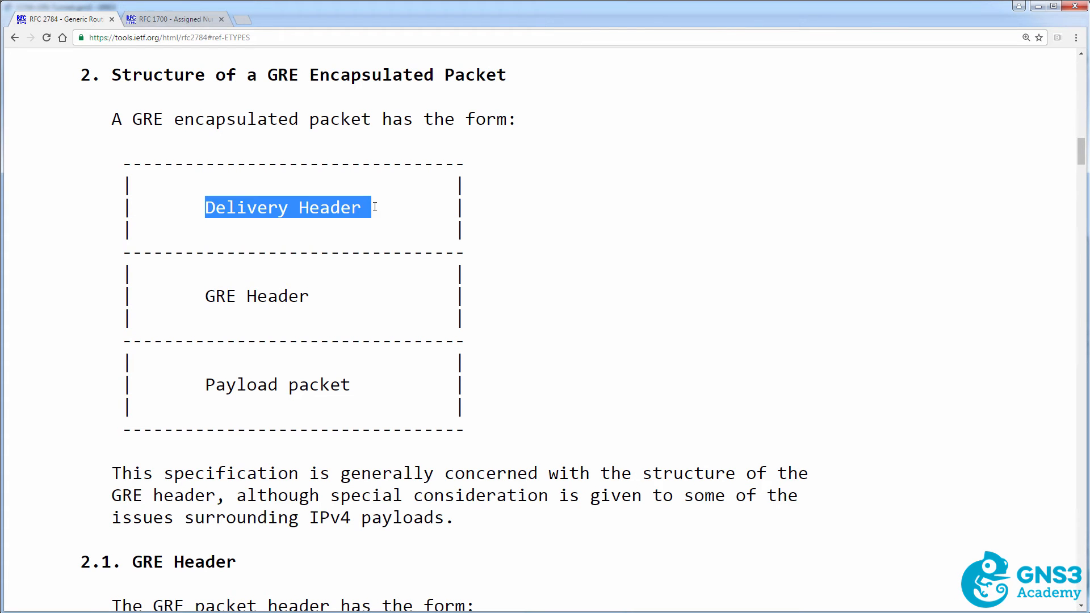
pyautogui.moveTo(194, 377)
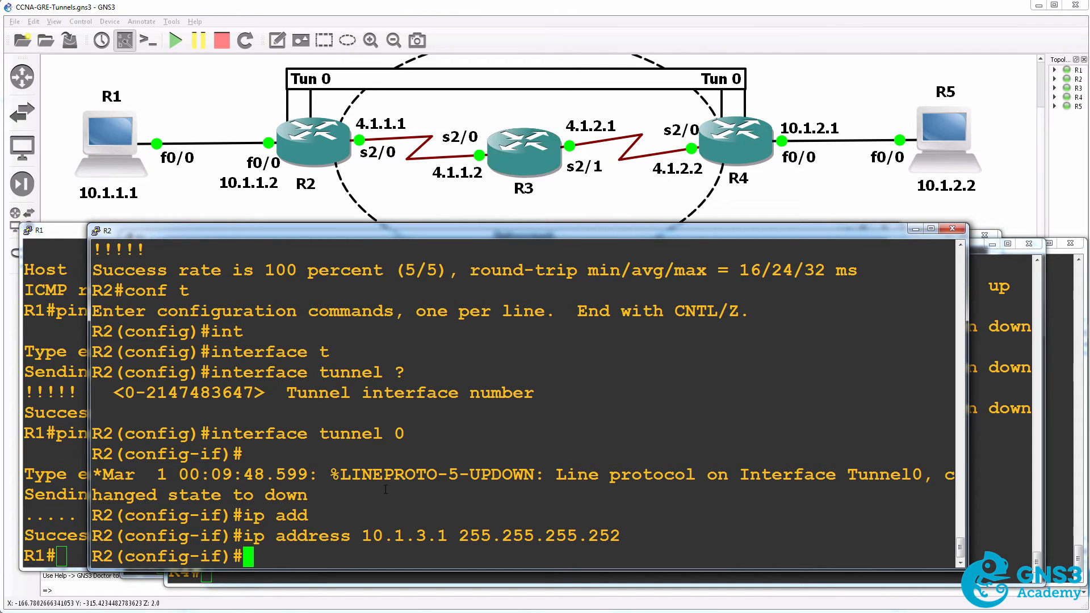
# Set R2's Tunnel0 tunnel mode to gre ip.
pyautogui.write('tun')
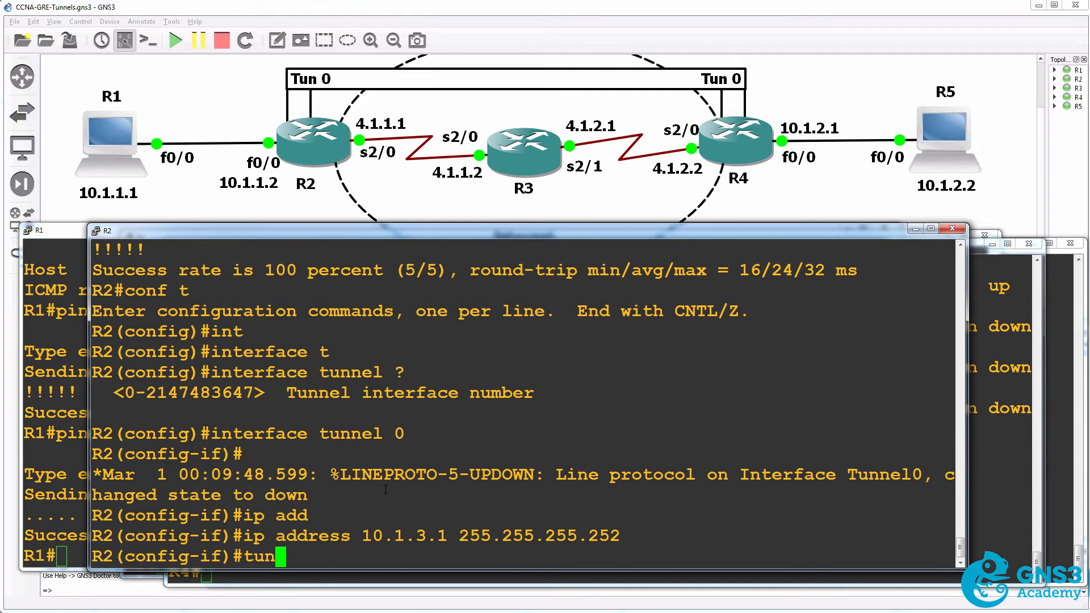
pyautogui.write('tunnel mode')
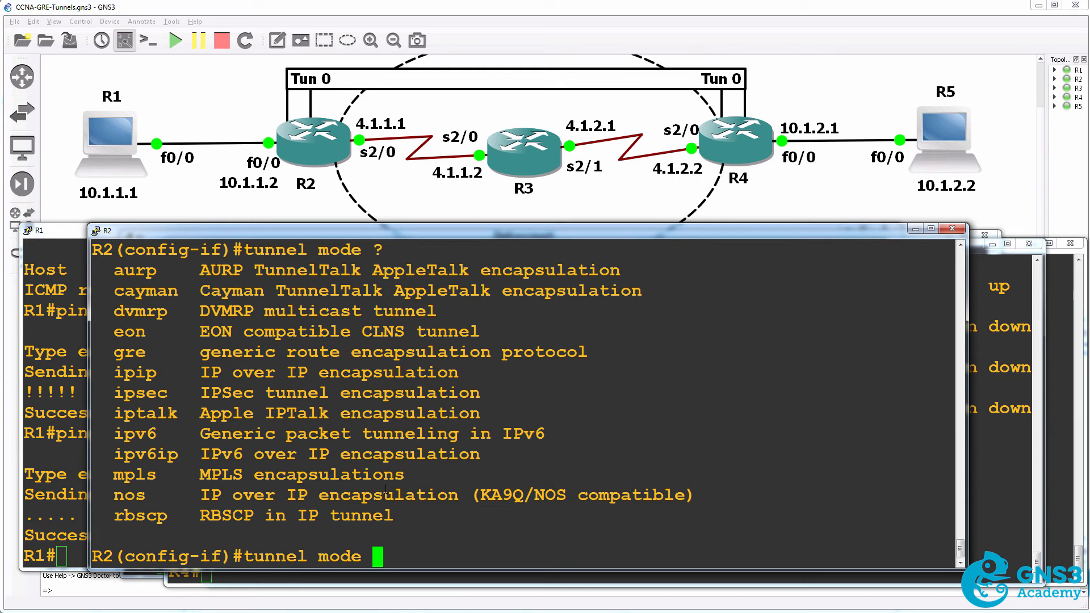
pyautogui.write('gre ?')
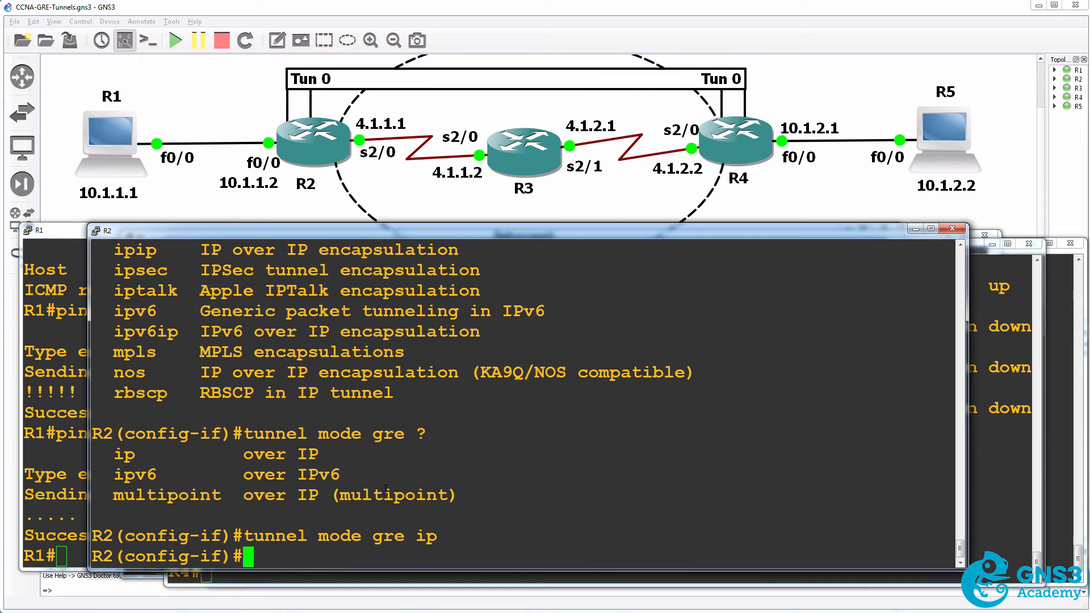
# Show Tunnel0's running configuration with 'do sh run int tun 0'.
pyautogui.write('do sh')
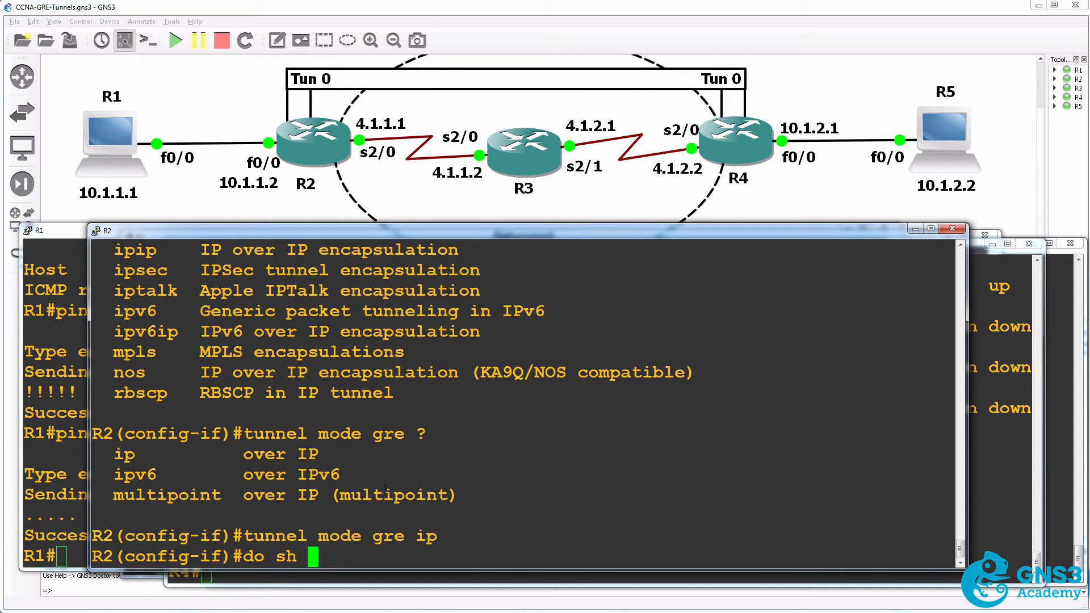
pyautogui.write('run int tun 0')
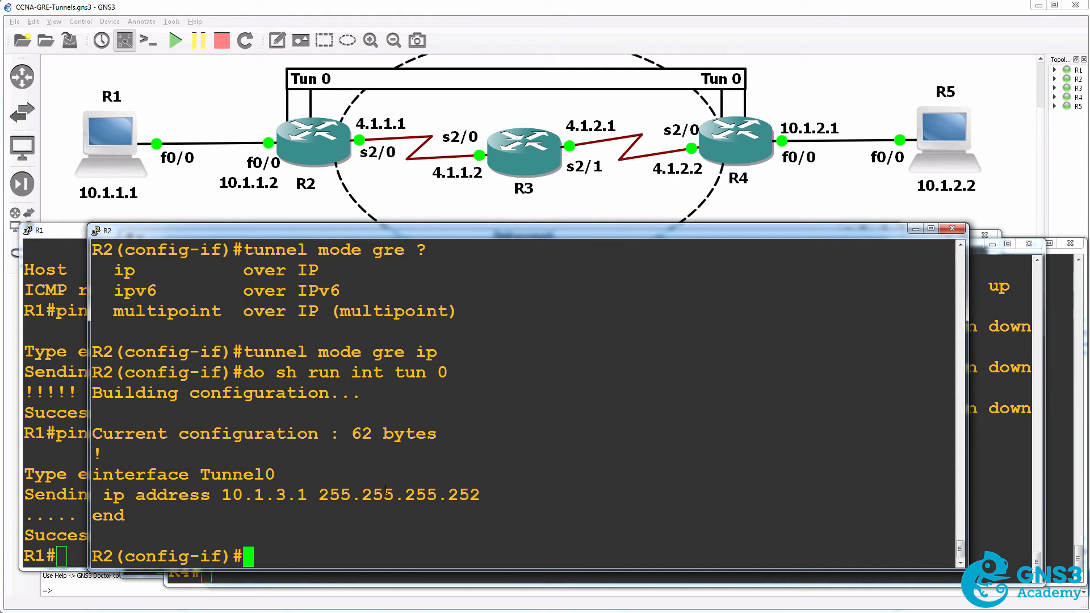
pyautogui.write('tun')
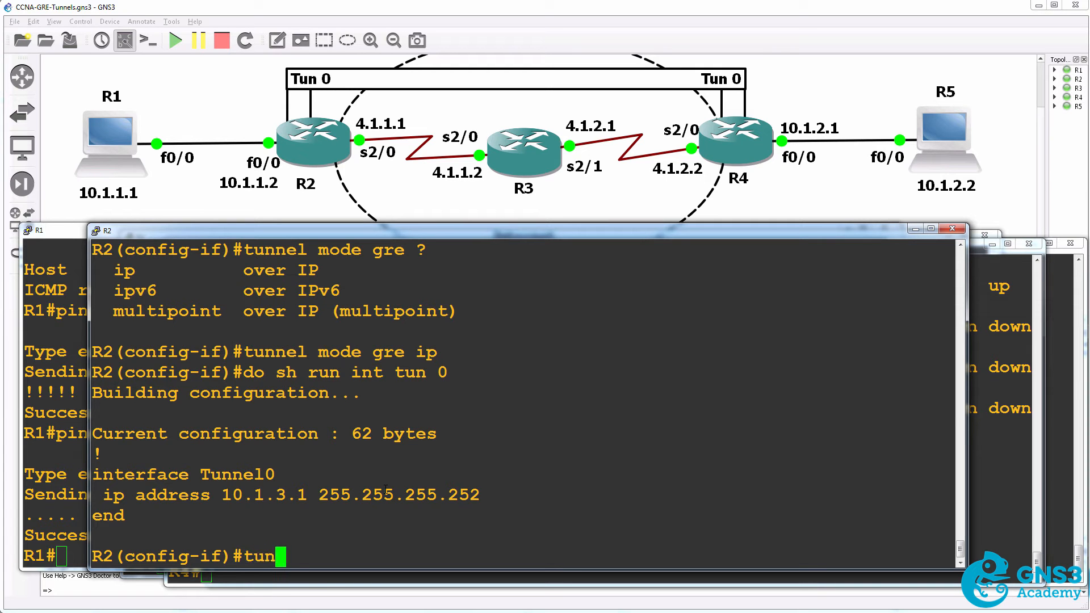
# List the tunnel options, then set R2's Tunnel0 source to 4.1.1.1.
pyautogui.write('tunnel ?')
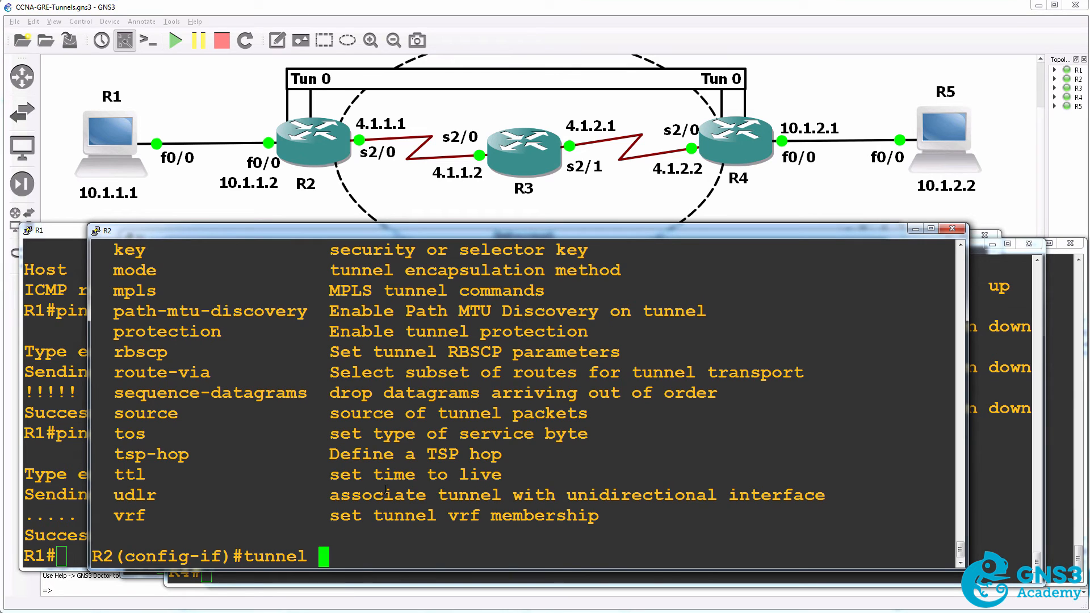
pyautogui.write('tunnel ?')
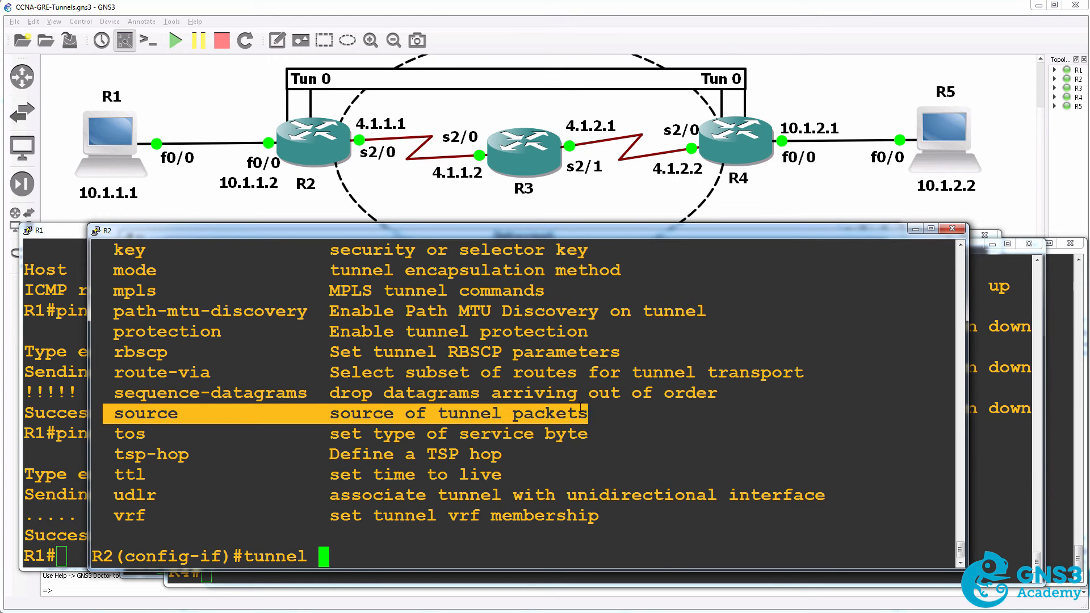
pyautogui.write('source')
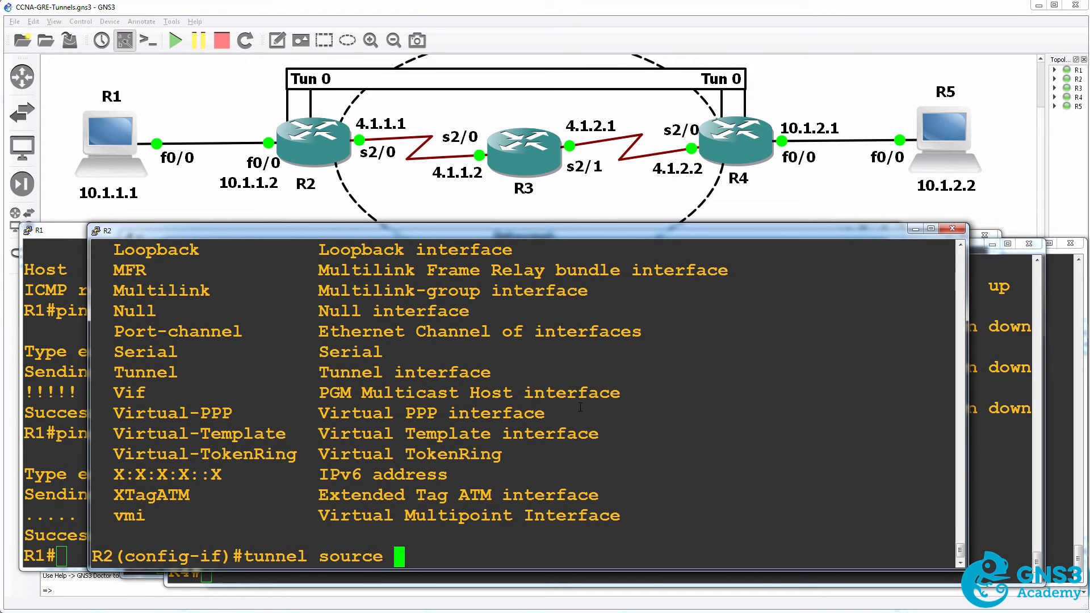
pyautogui.write('4.1.1.1')
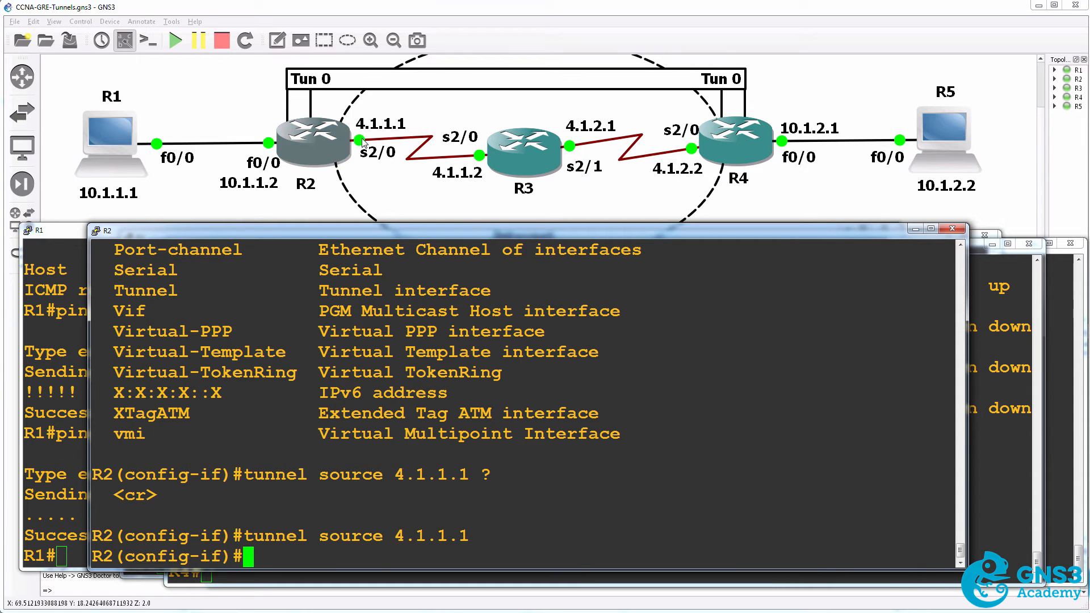
pyautogui.write('tu')
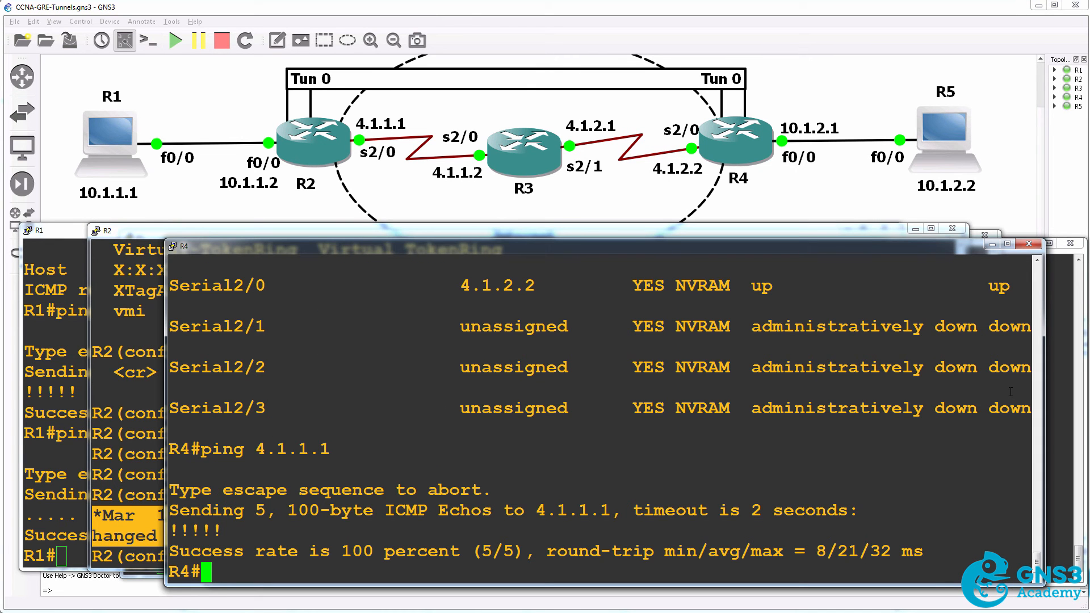
# On R4, enter 'conf t' and 'int tun 0' to configure Tunnel0.
pyautogui.write('conf t')
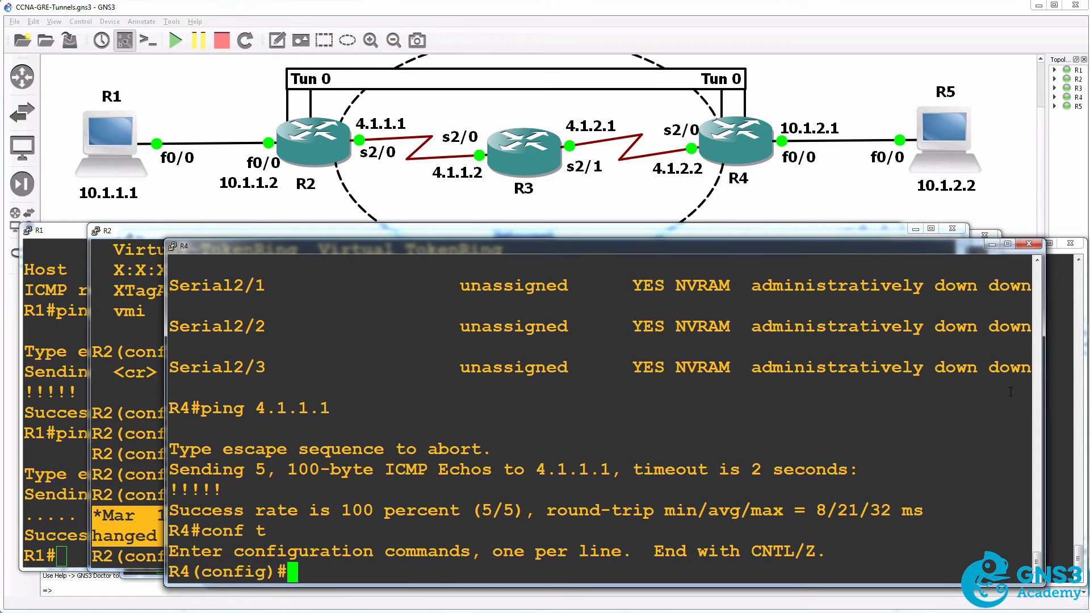
pyautogui.write('int tun 0')
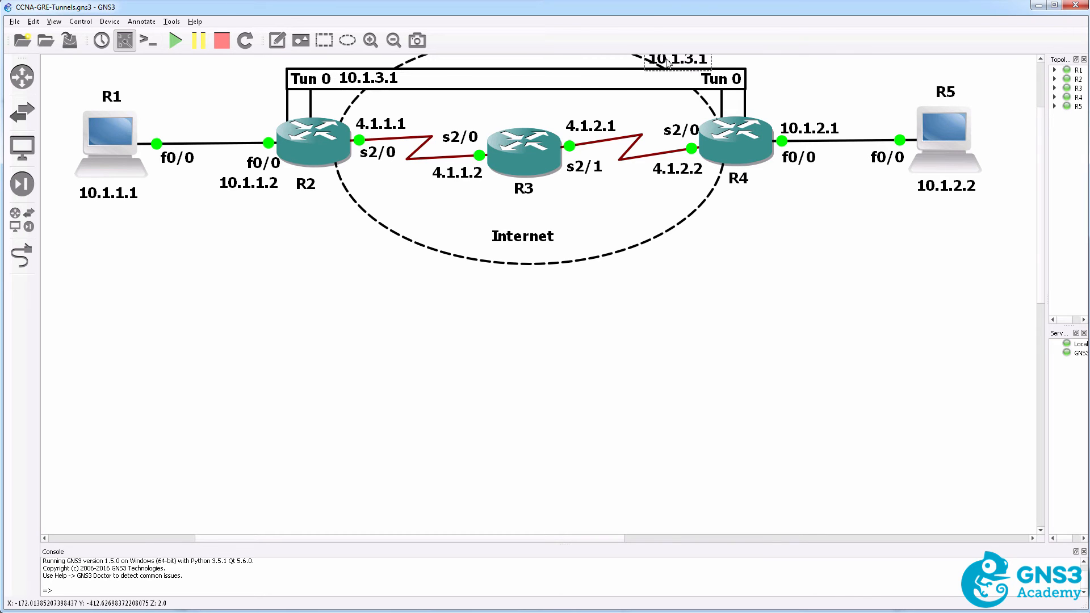
# Place the 10.1.3.2 label beside R4's tunnel and set Tunnel0 to GRE over IP.
pyautogui.moveTo(675, 59); pyautogui.dragTo(664, 80)
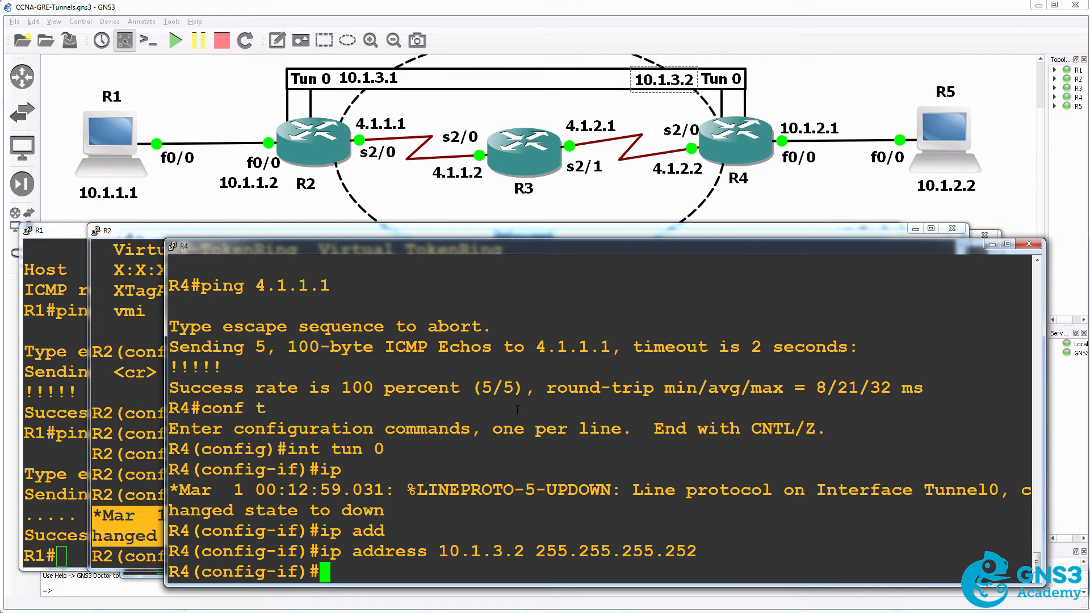
pyautogui.write('tunnel mode gre ip')
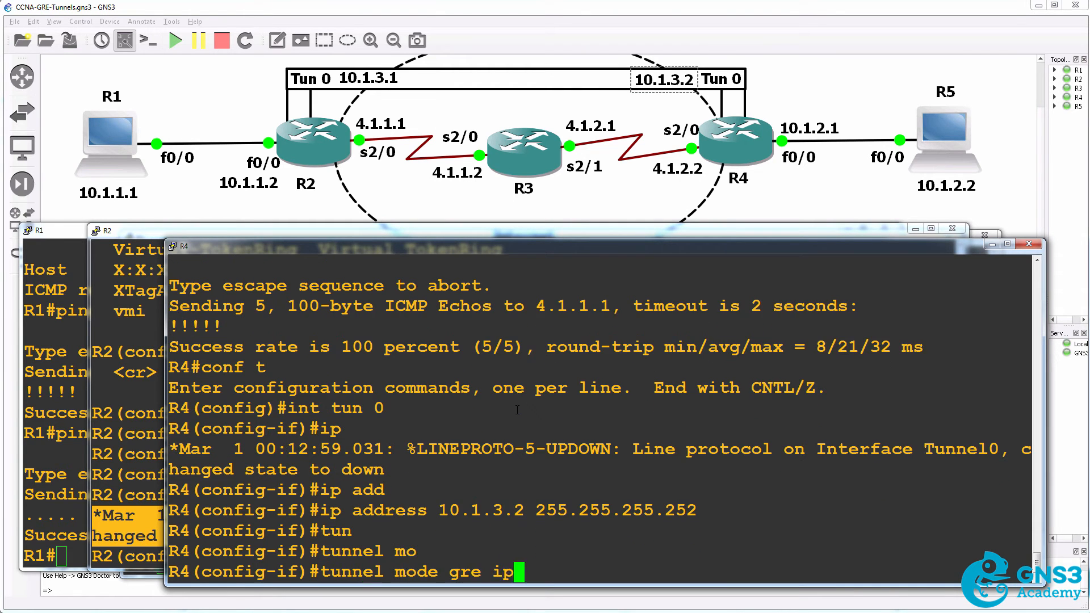
pyautogui.press('Return')
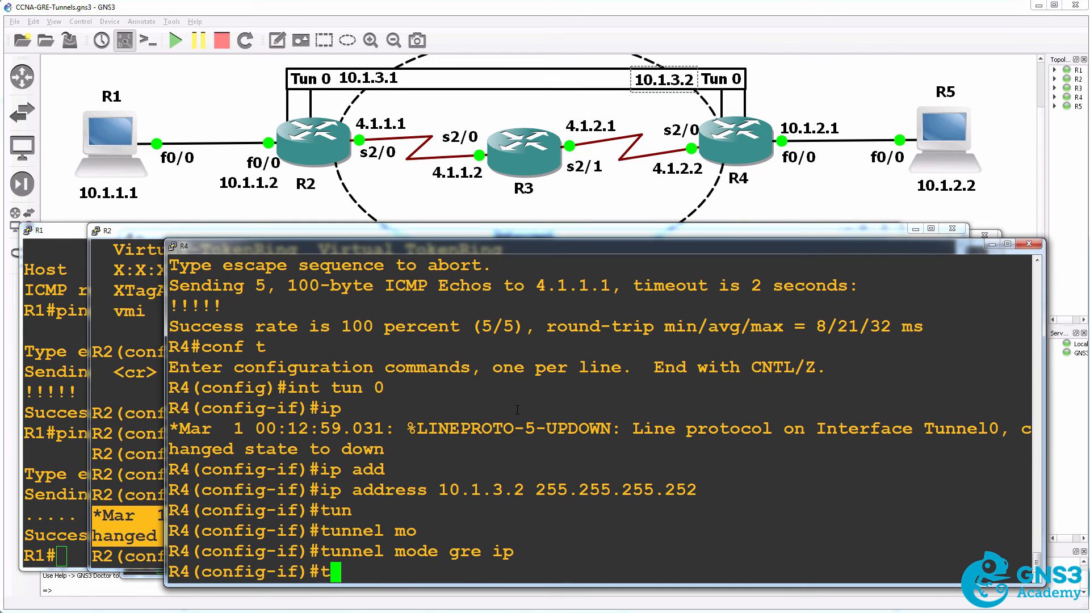
# Set R4's tunnel source to 4.1.2.2 and destination to 4.1.1.1.
pyautogui.write('tunnel source')
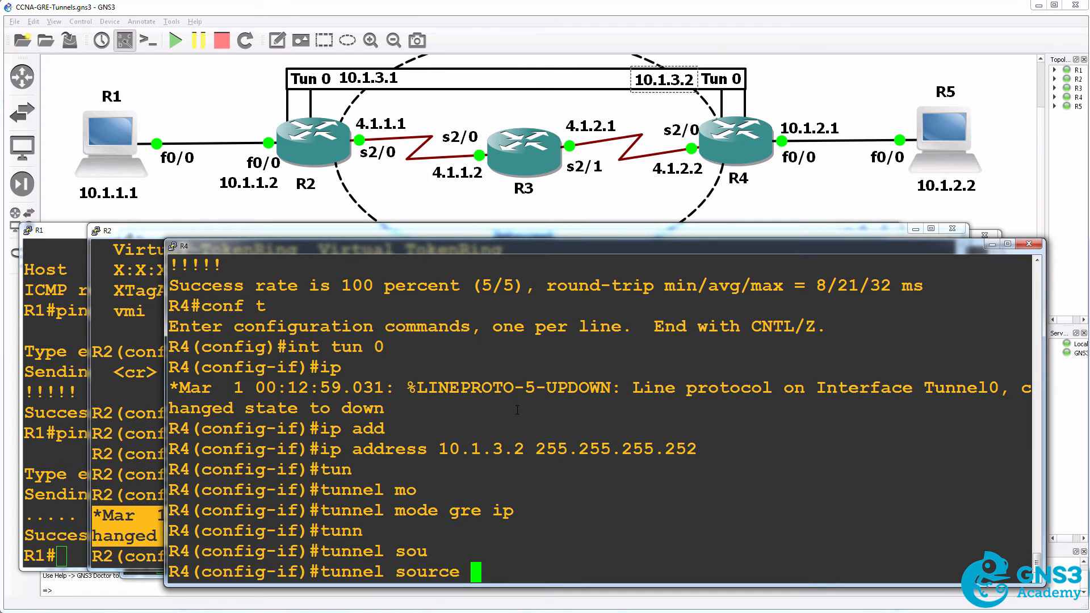
pyautogui.write('4.1.2.')
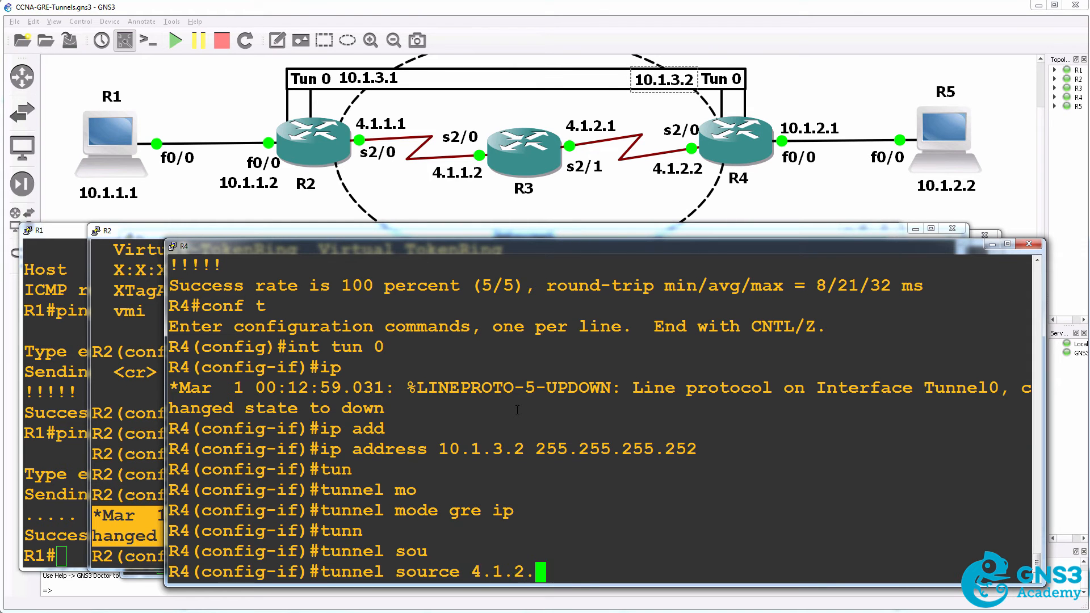
pyautogui.write('2')
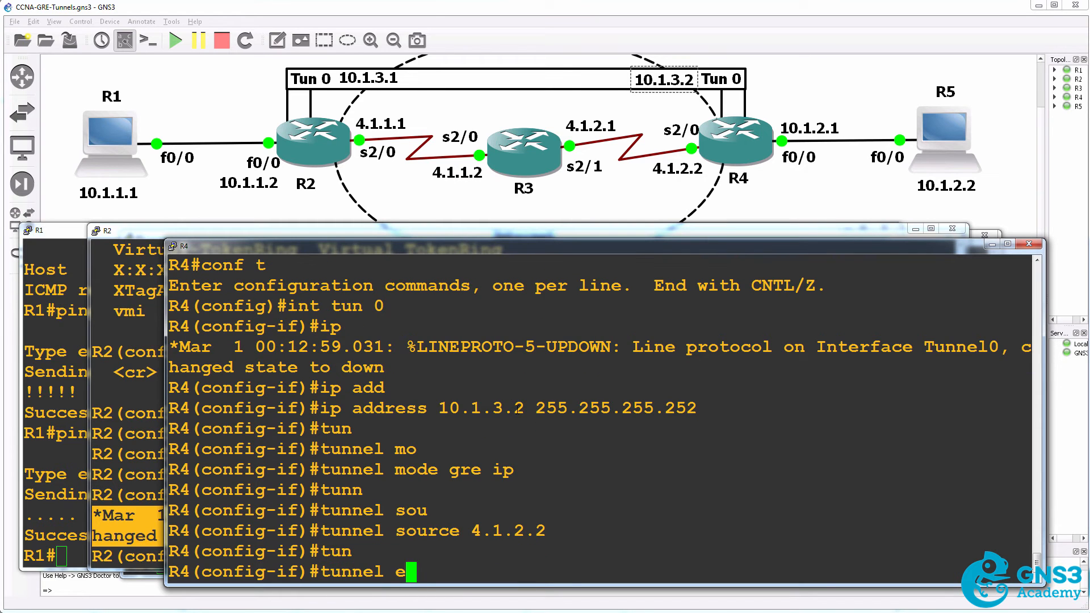
pyautogui.write('tunnel destination 4.1.1.1')
pyautogui.write('sh')
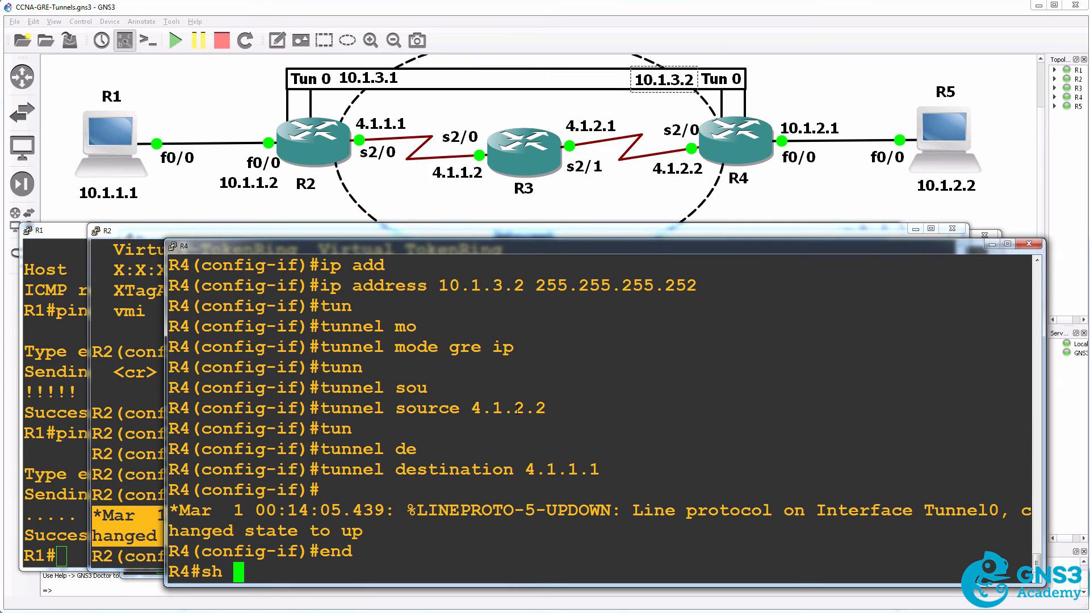
# Run 'sh ip int bri' on R4 and R2, showing Tunnel0 up at 10.1.3.2 and 10.1.3.1.
pyautogui.write('ip int bri')
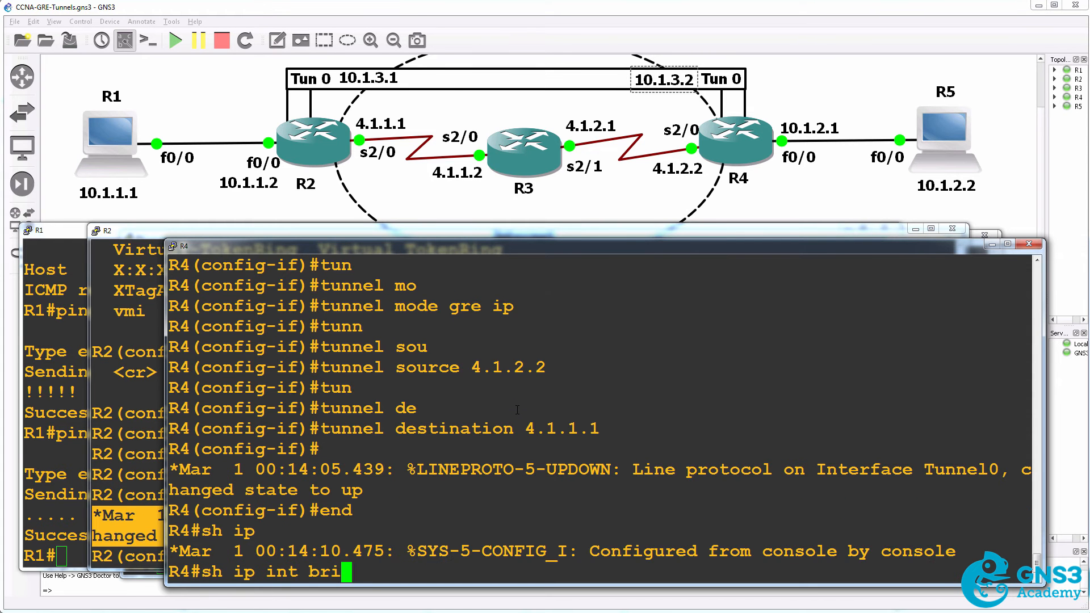
pyautogui.press('Return')
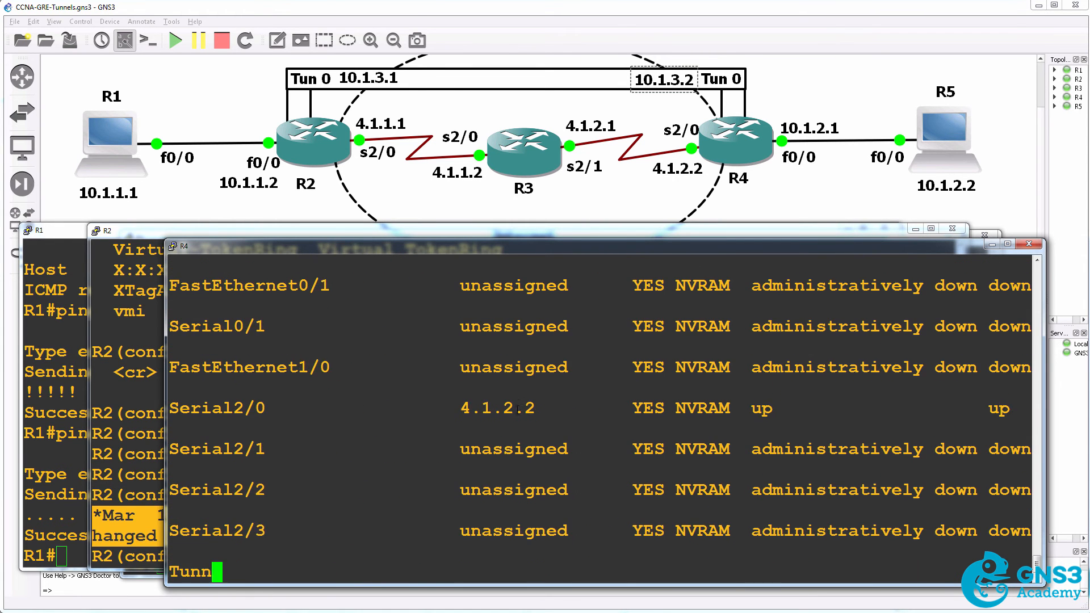
pyautogui.press('Return')
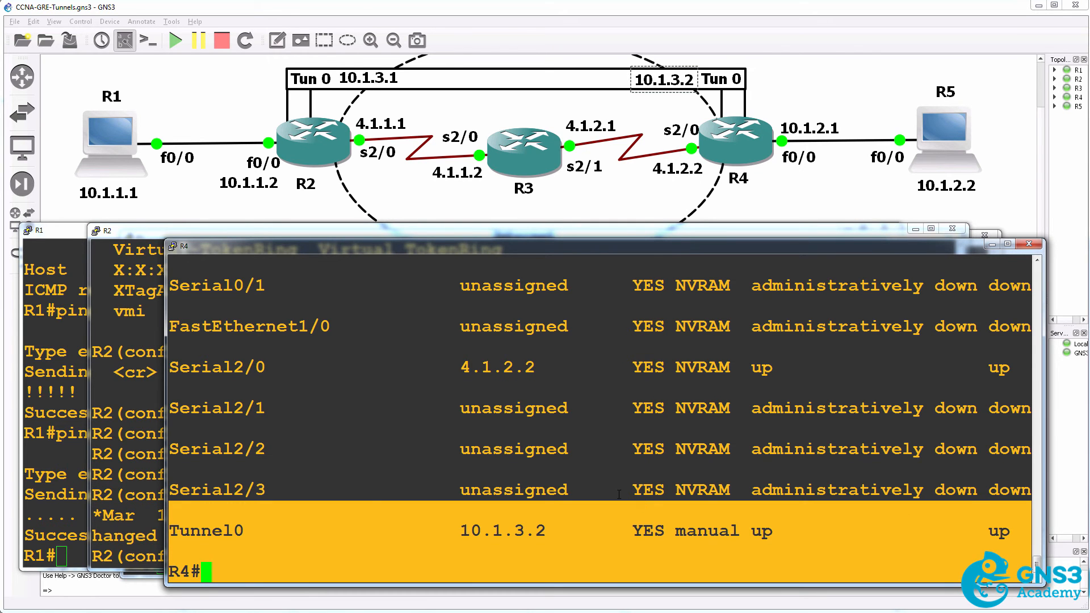
pyautogui.click(108, 231)
pyautogui.write('sh ip int brief')
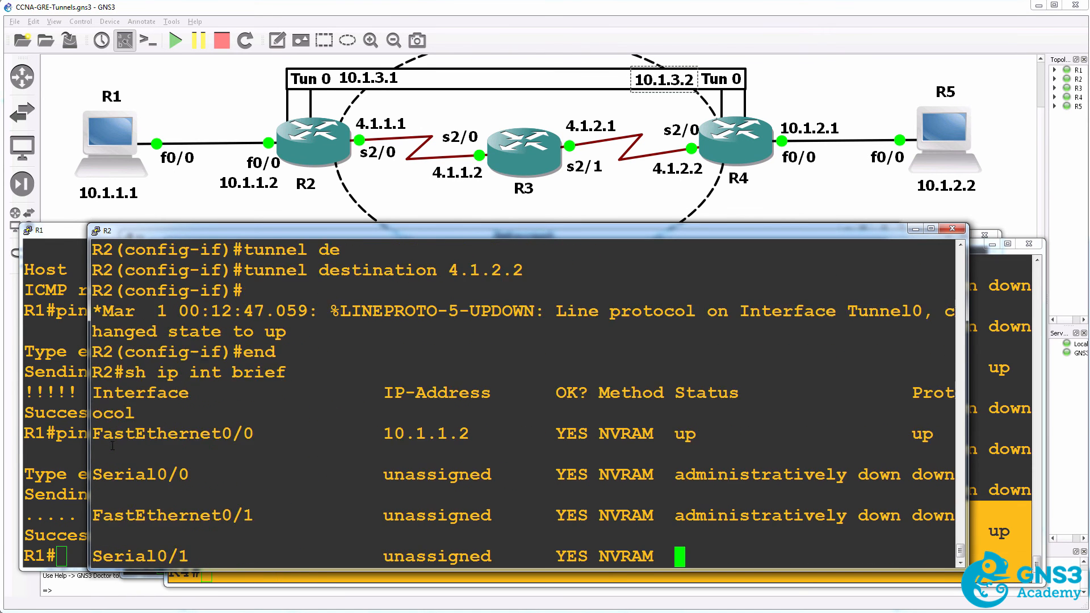
pyautogui.scroll(-3)
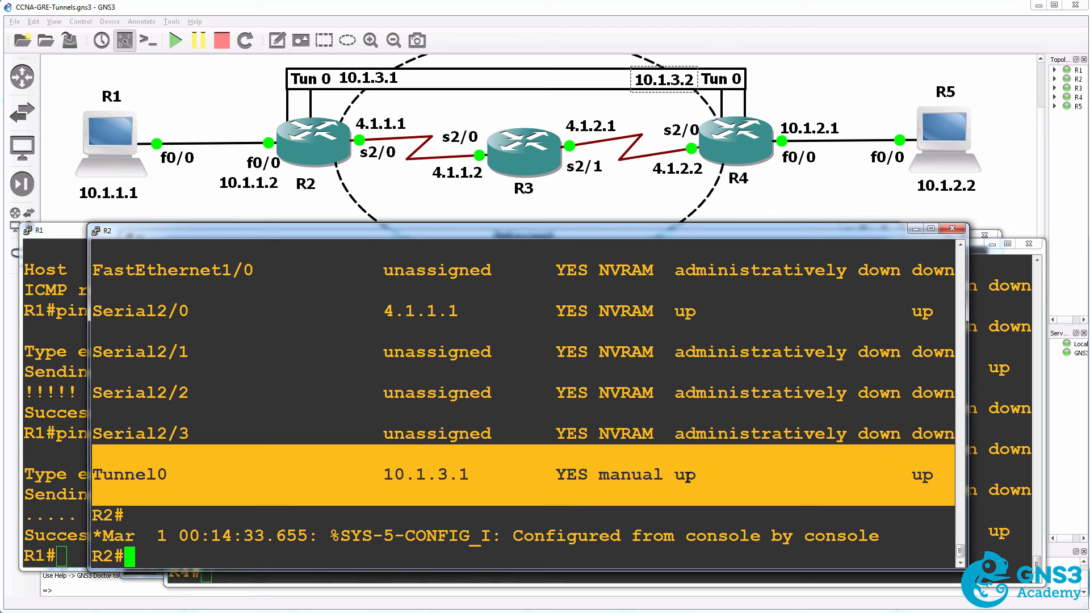
# Ping 10.1.3.2 from R2, getting 5/5 replies.
pyautogui.write('ping 10.1.3.')
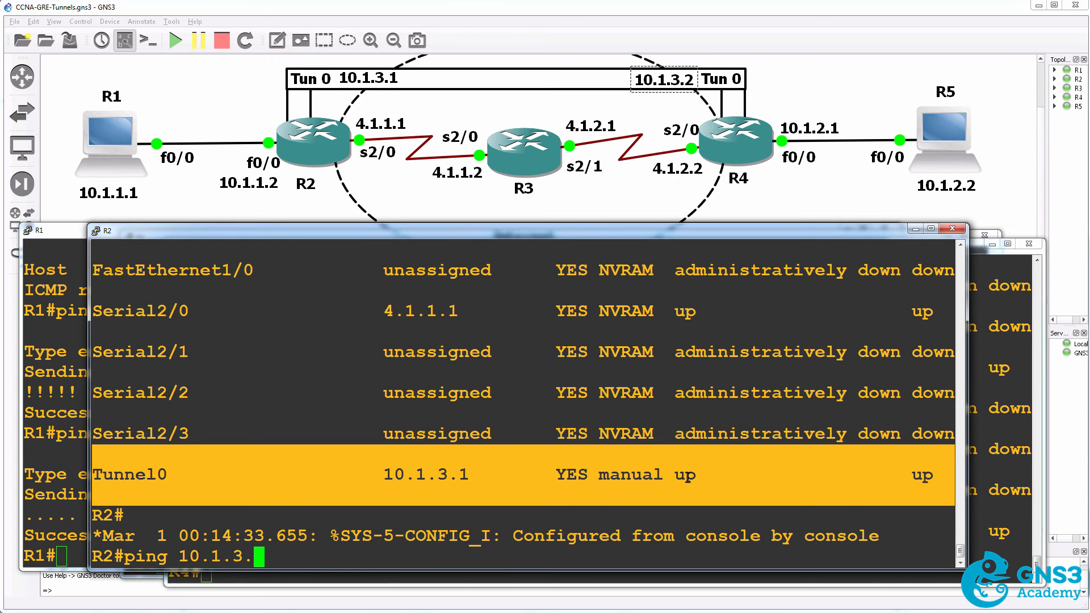
pyautogui.press('Return')
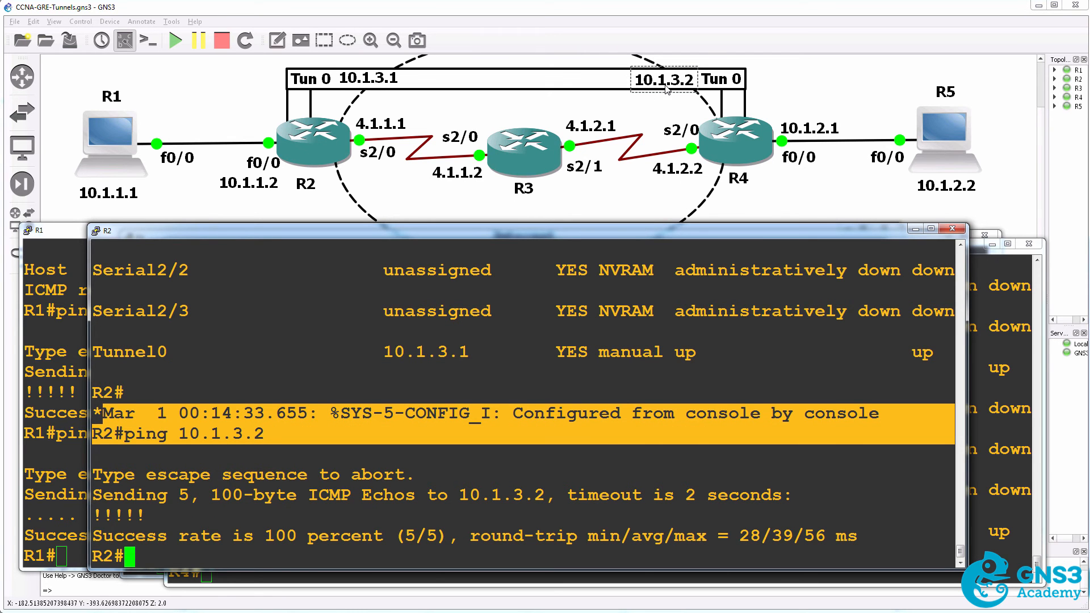
pyautogui.moveTo(526, 152)
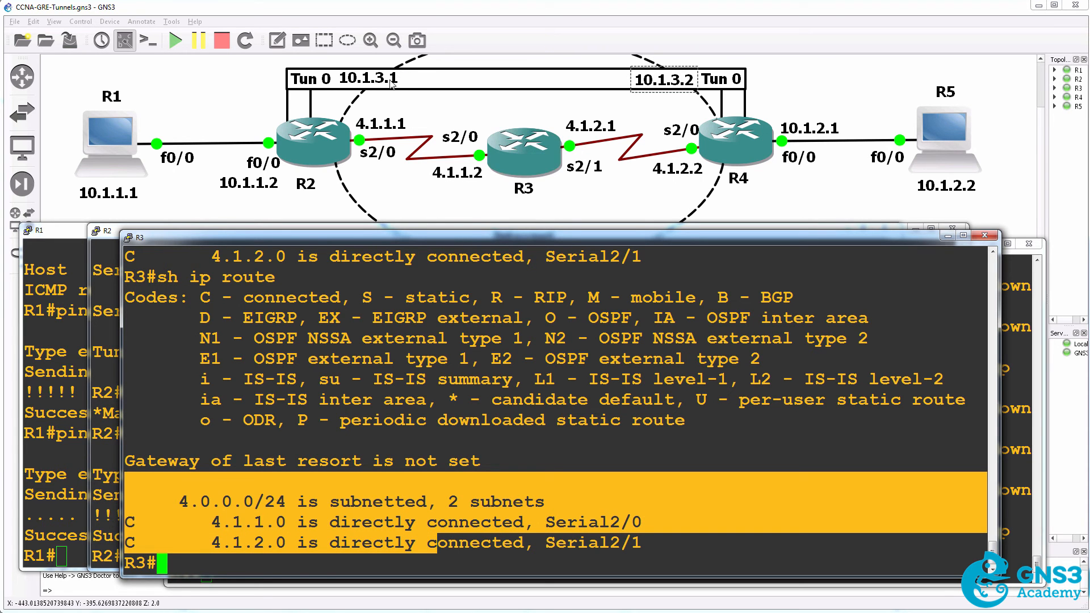
pyautogui.moveTo(682, 91)
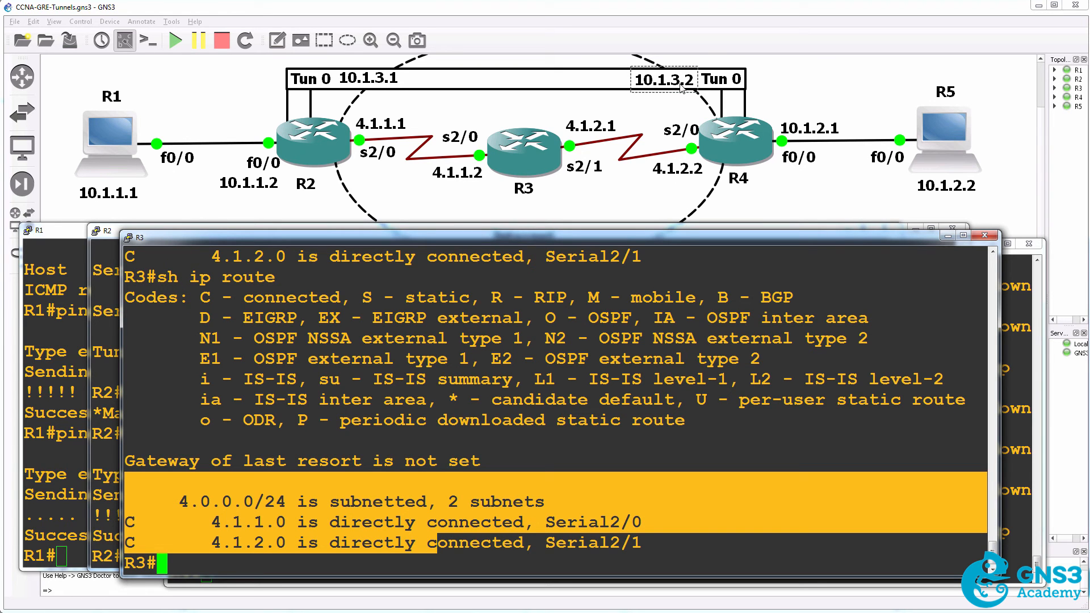
pyautogui.moveTo(398, 130)
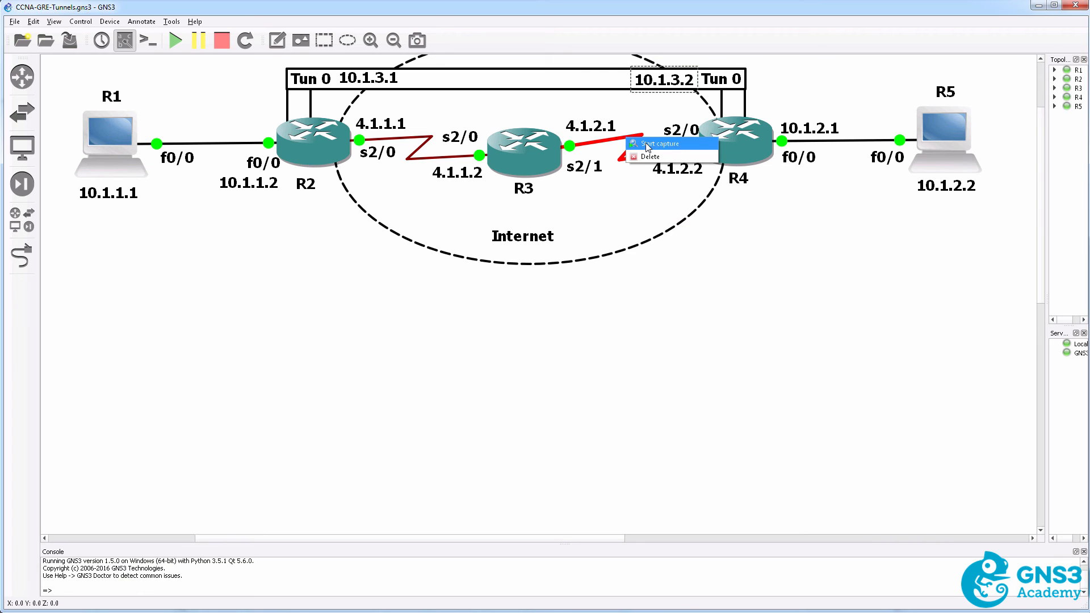
# Capture packets on R3's Serial2/1 (Cisco HDLC) facing R4.
pyautogui.click(659, 143)
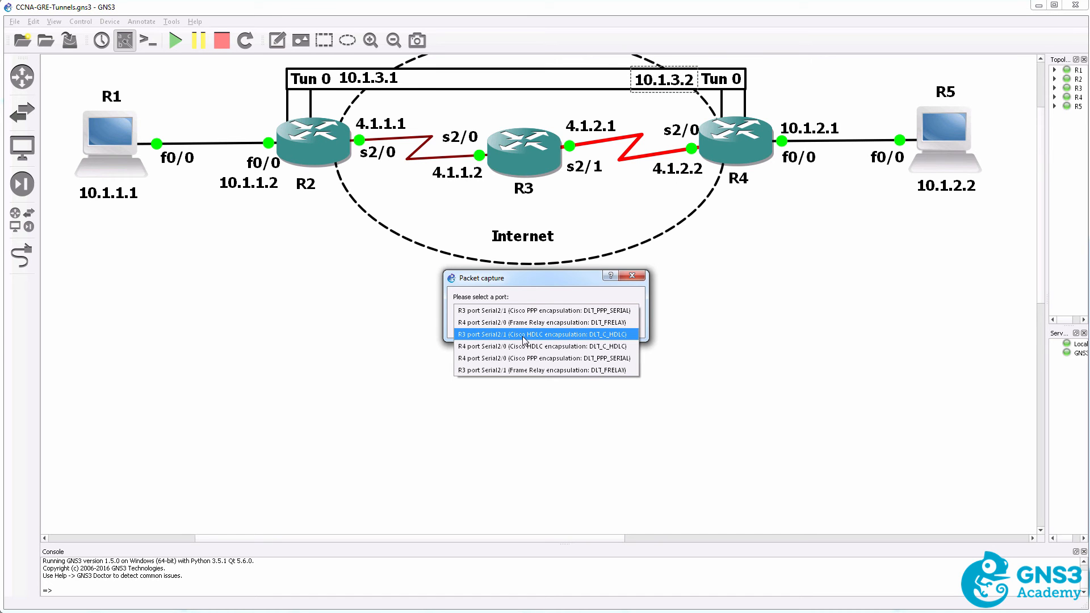
pyautogui.click(544, 334)
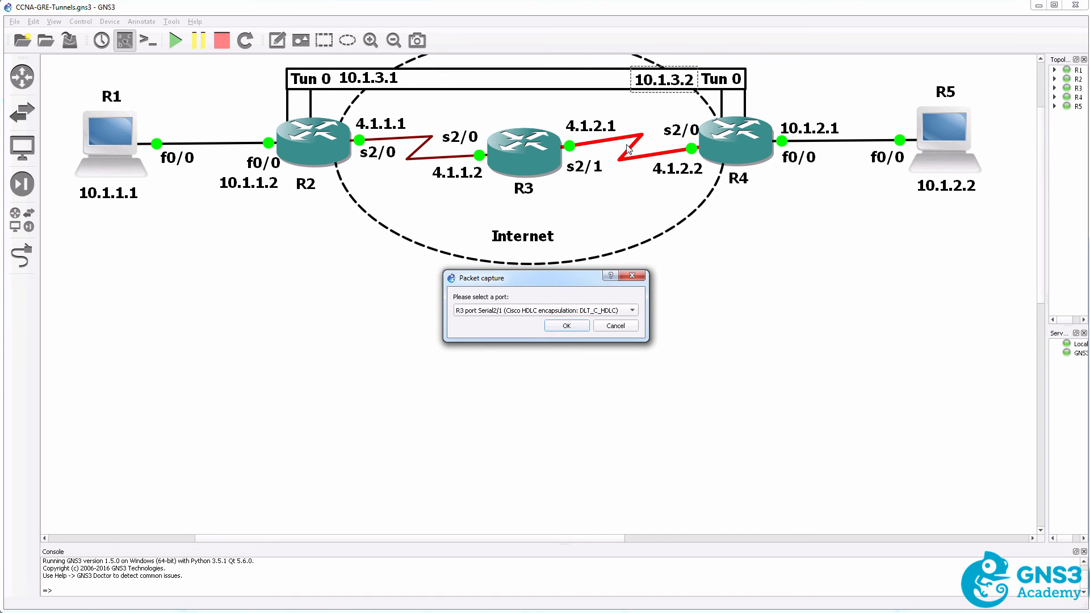
pyautogui.moveTo(588, 182)
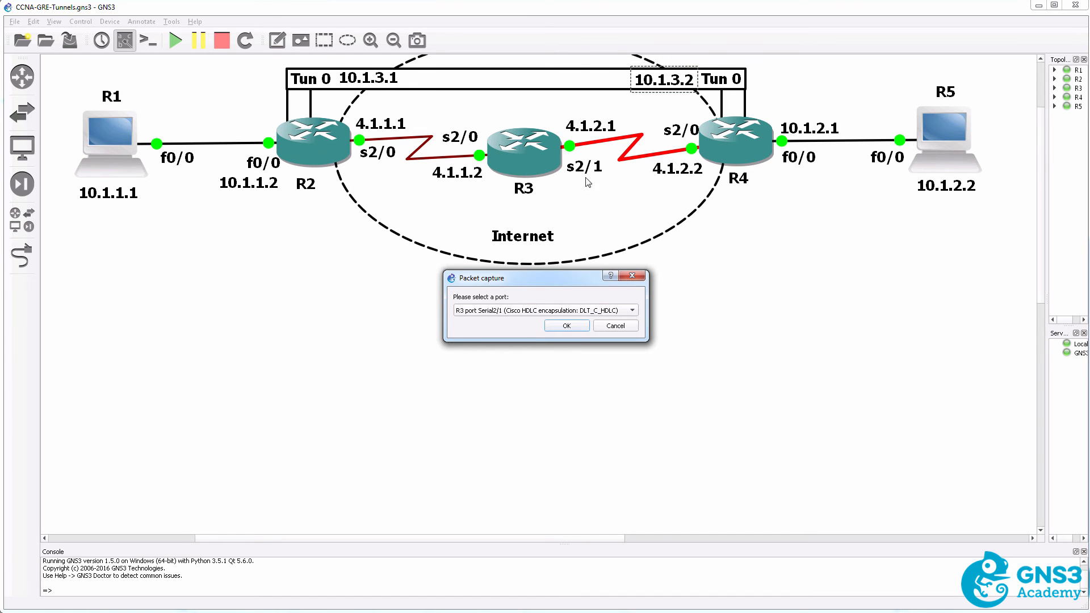
pyautogui.moveTo(575, 293)
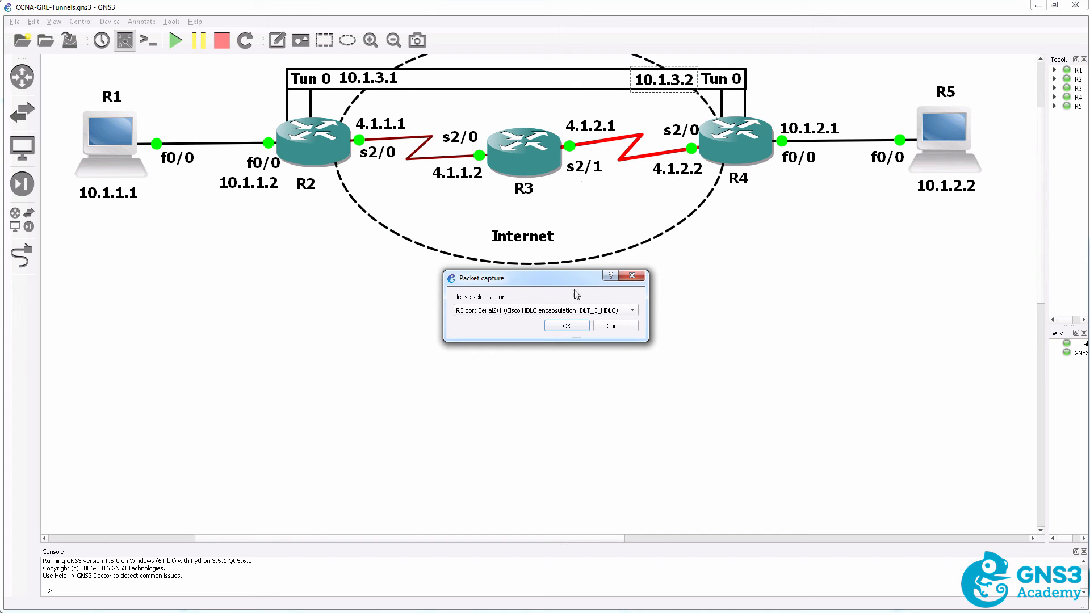
pyautogui.click(566, 325)
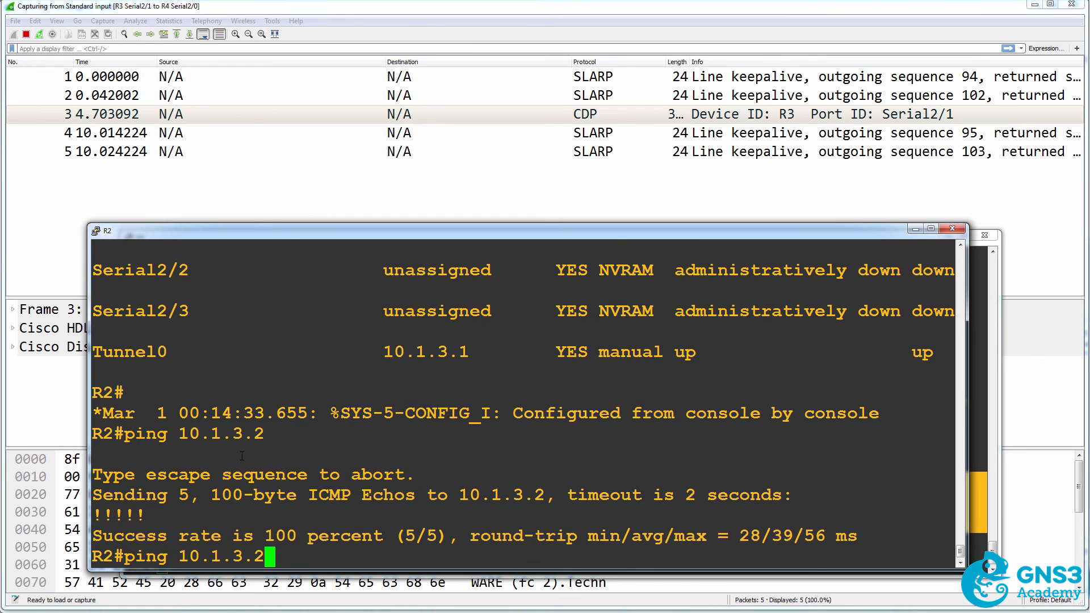
# Rerun ping 10.1.3.2 from R2 so Wireshark captures the GRE-encapsulated ICMP.
pyautogui.press('Return')
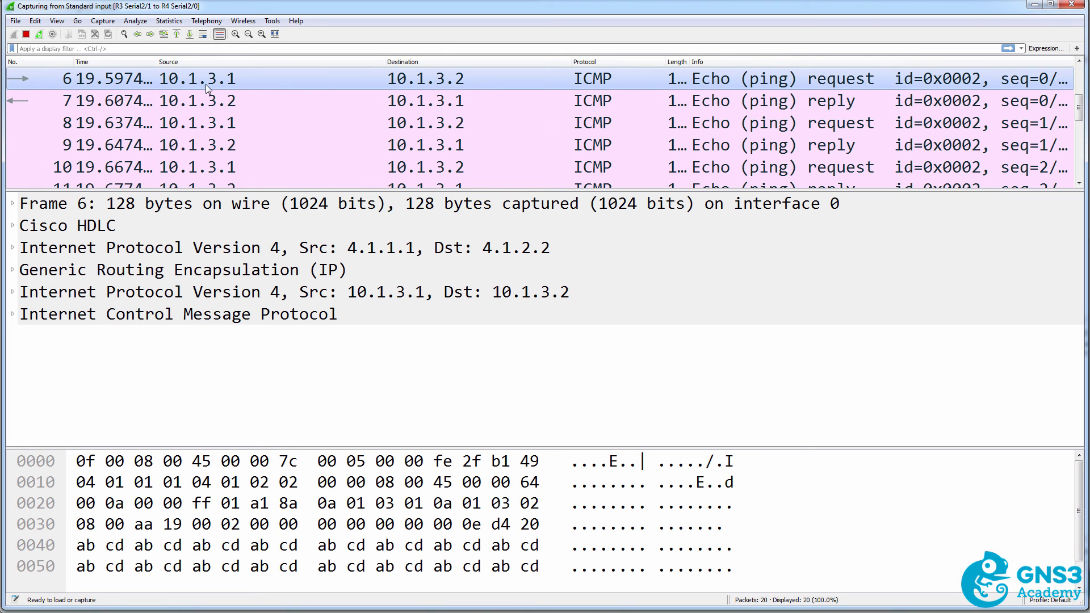
pyautogui.moveTo(399, 85)
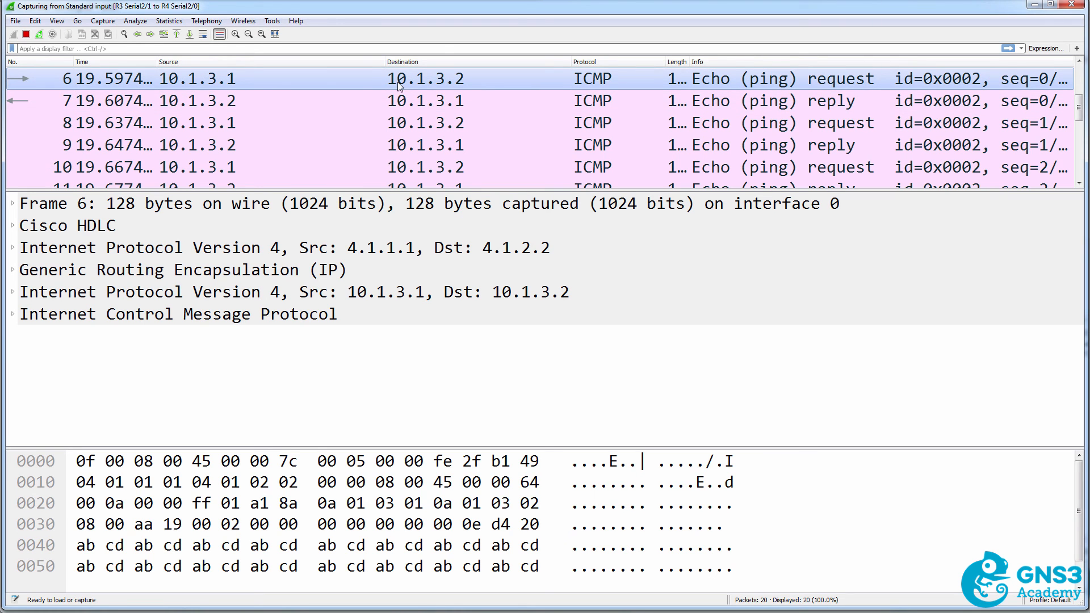
pyautogui.moveTo(463, 88)
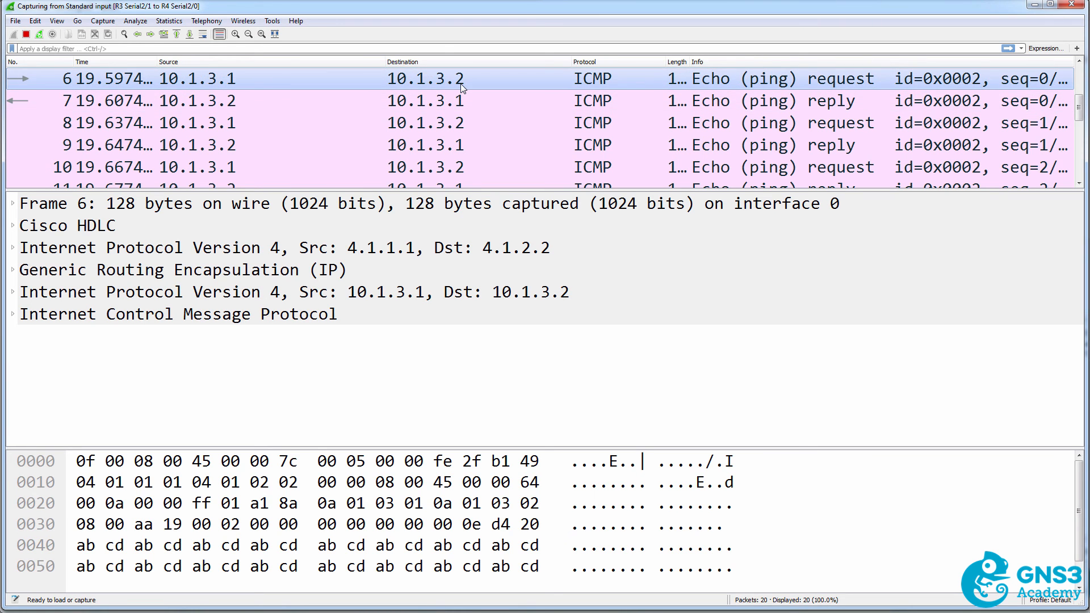
pyautogui.click(7, 225)
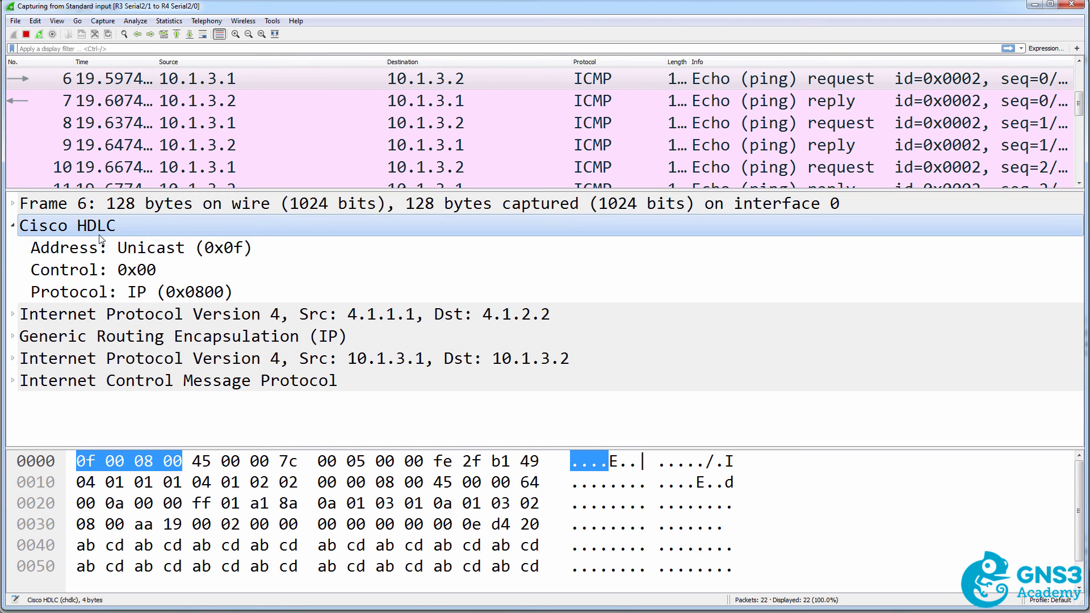
pyautogui.click(130, 292)
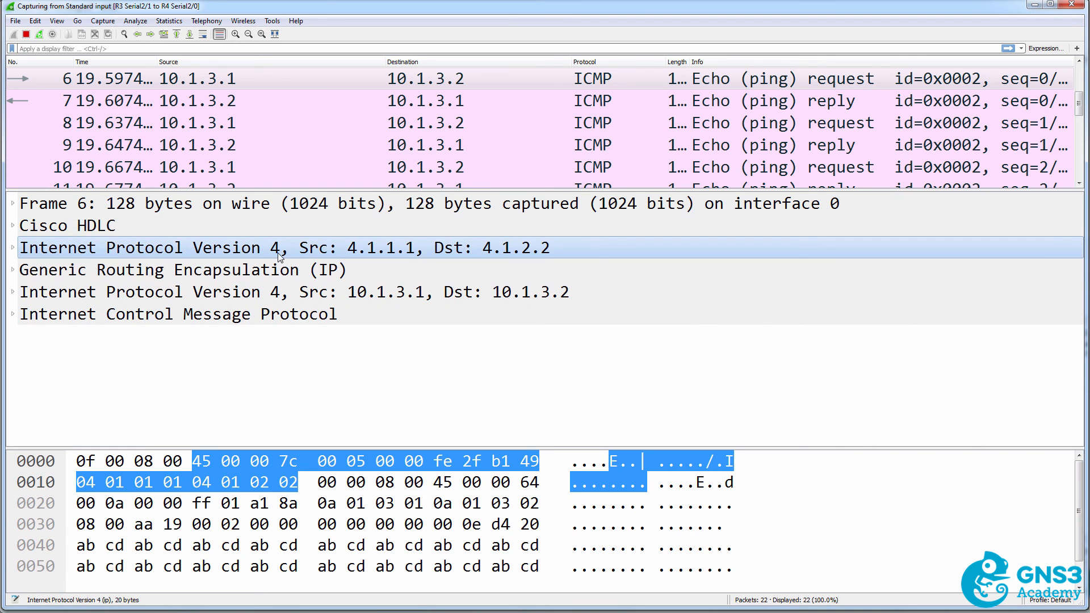
pyautogui.click(12, 247)
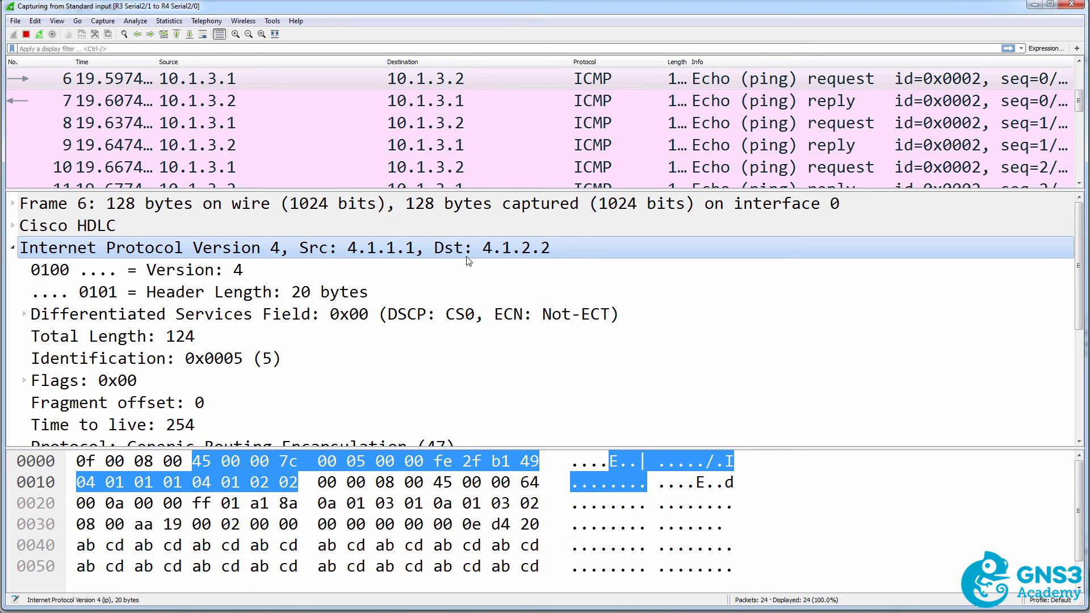
pyautogui.moveTo(542, 261)
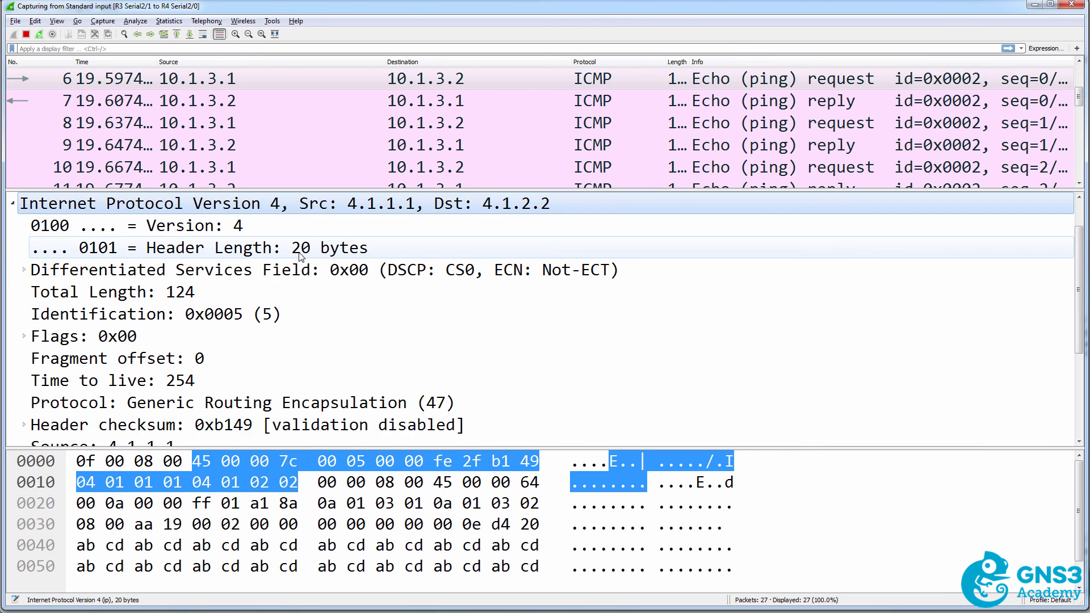
pyautogui.click(8, 204)
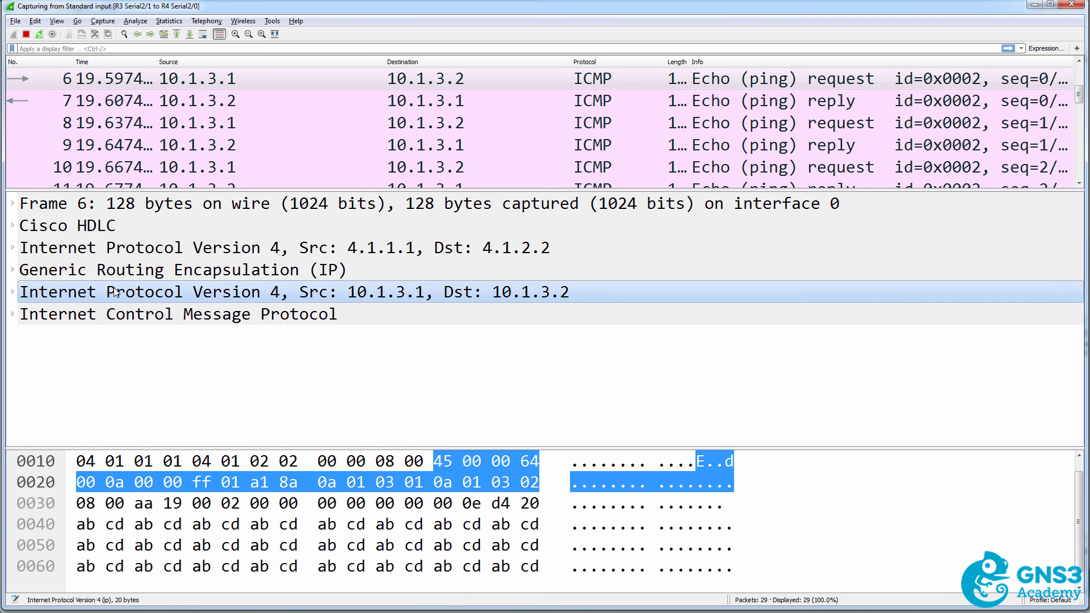
pyautogui.click(7, 269)
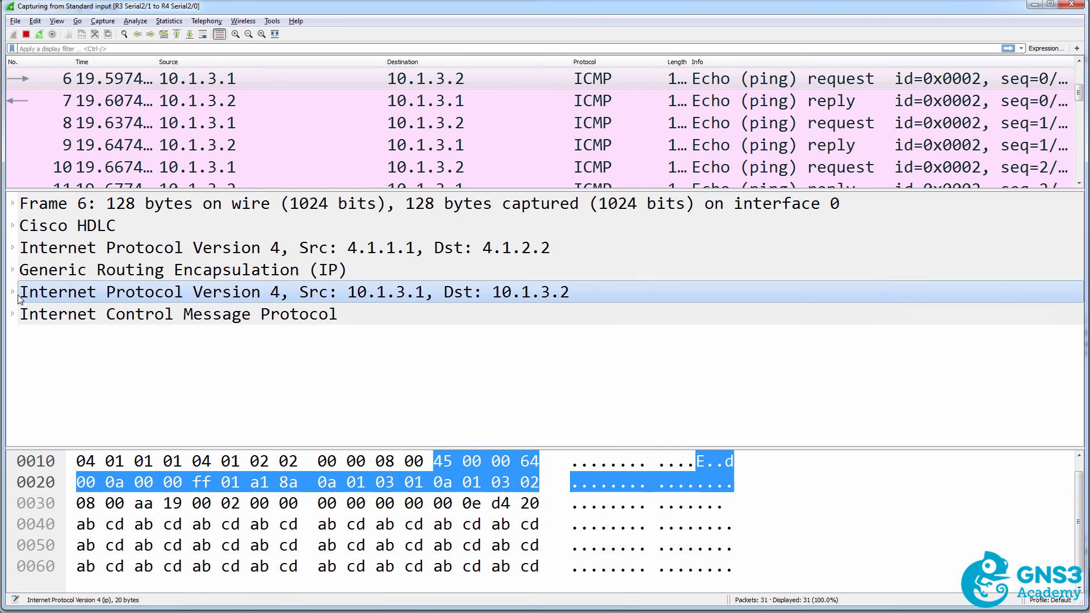
pyautogui.click(9, 291)
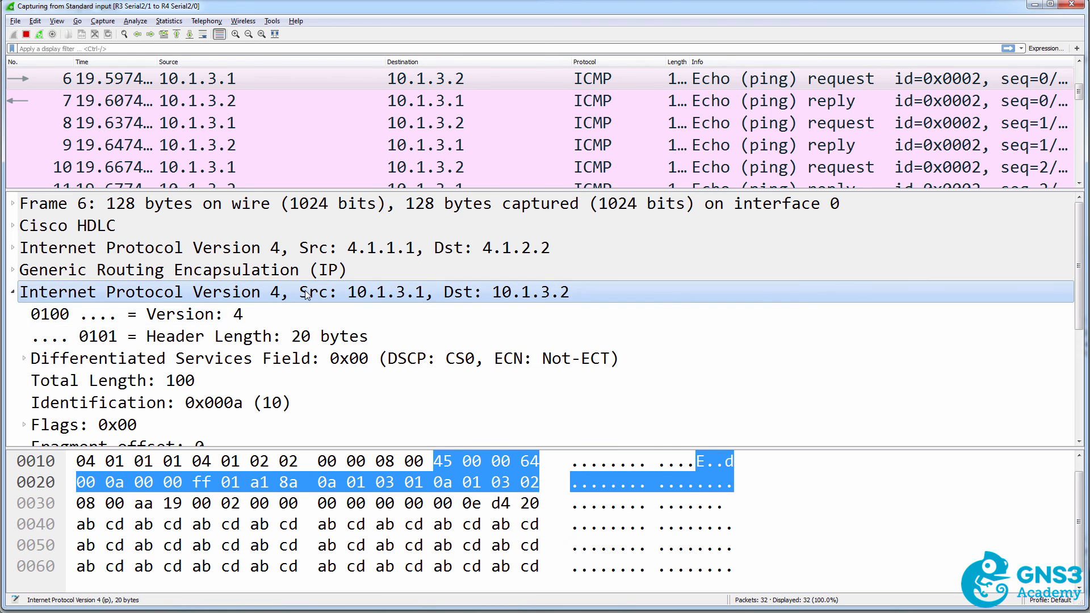
pyautogui.moveTo(513, 296)
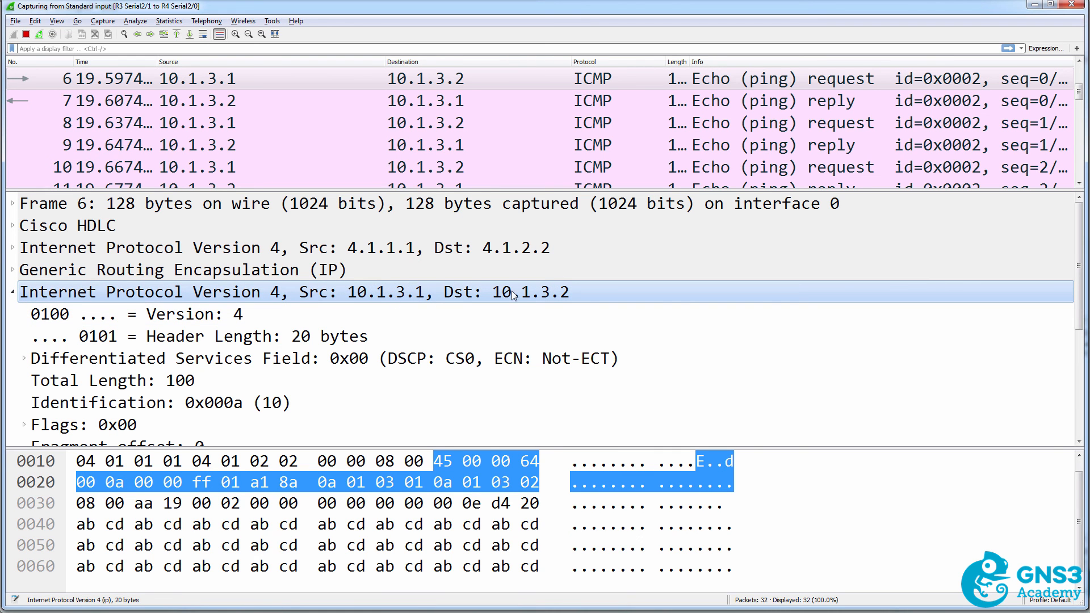
pyautogui.moveTo(563, 303)
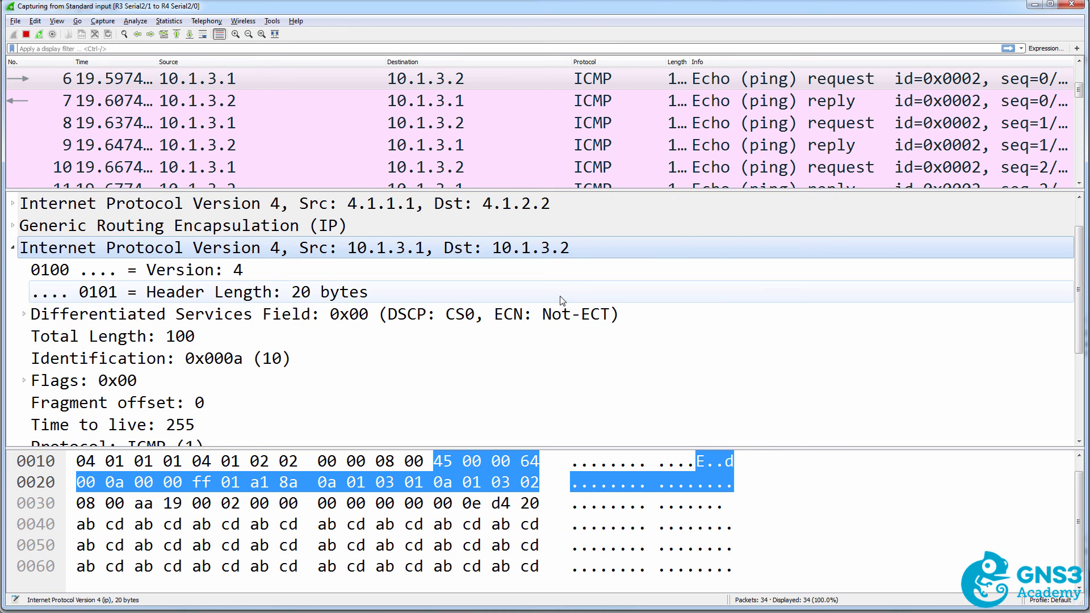
pyautogui.moveTo(558, 298)
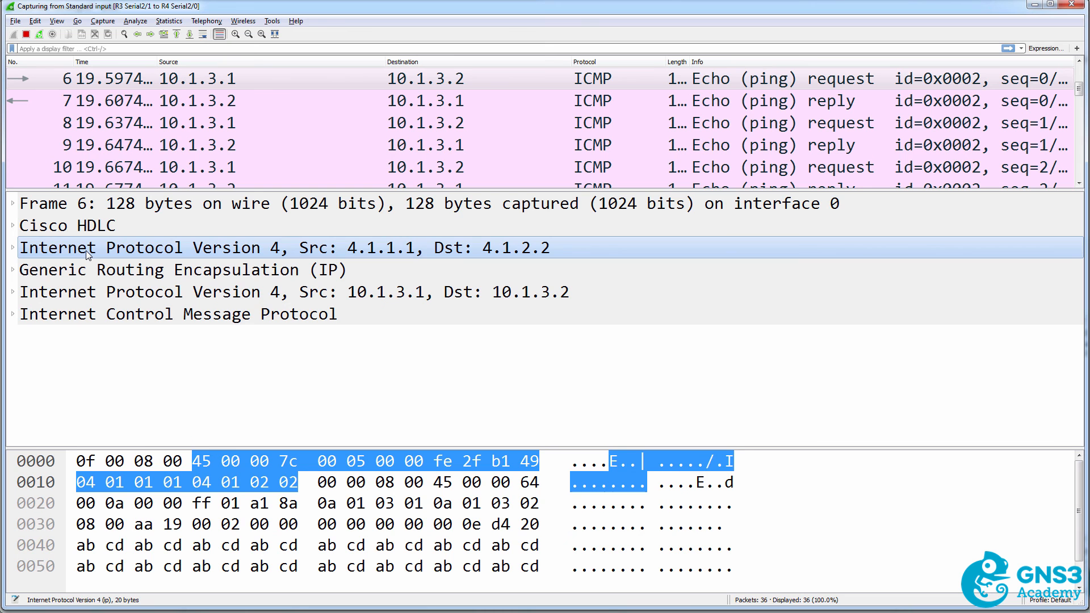
# Inspect packet 6's ICMP echo request type, then packet 7's reply headers from 4.1.2.2.
pyautogui.click(7, 314)
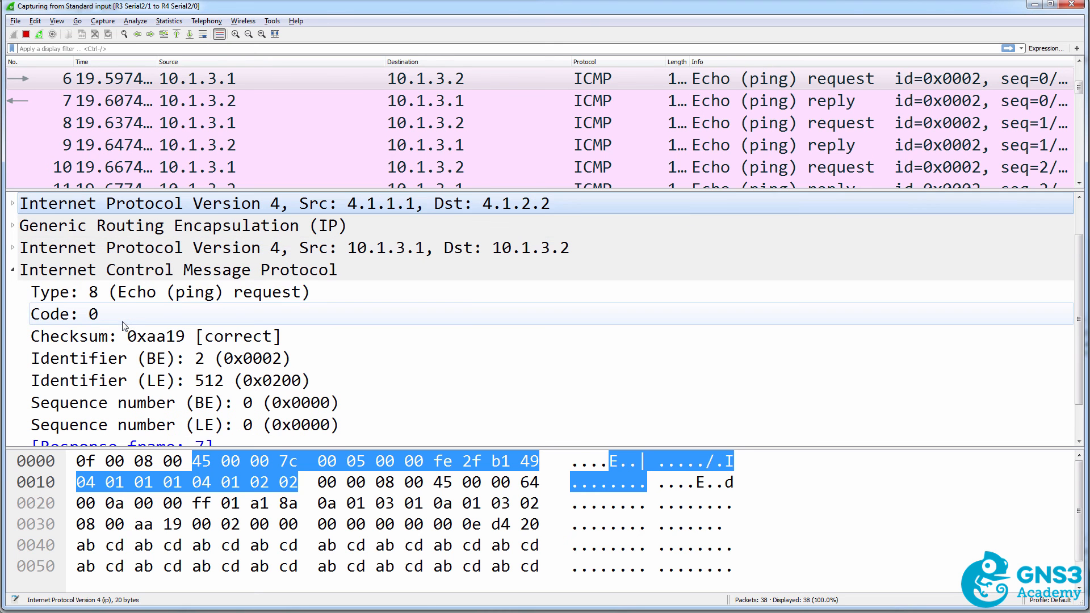
pyautogui.click(136, 291)
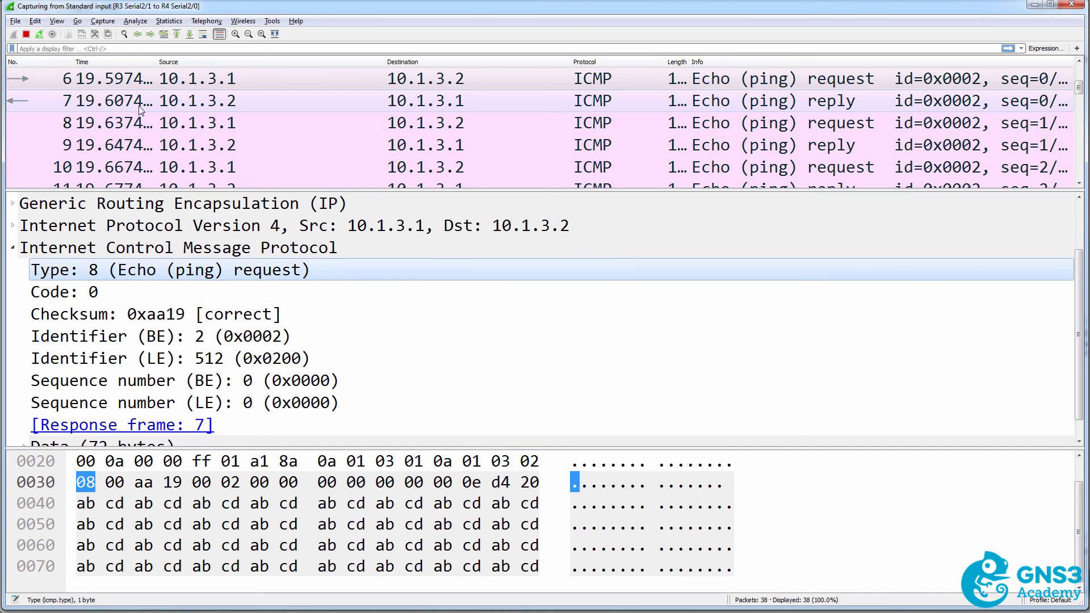
pyautogui.click(114, 101)
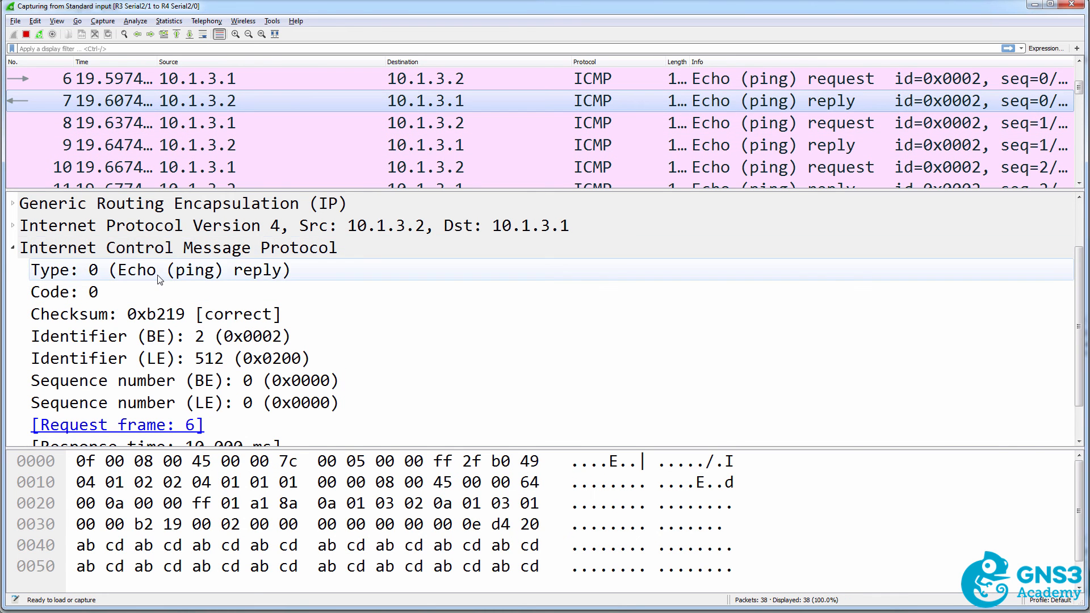
pyautogui.click(159, 270)
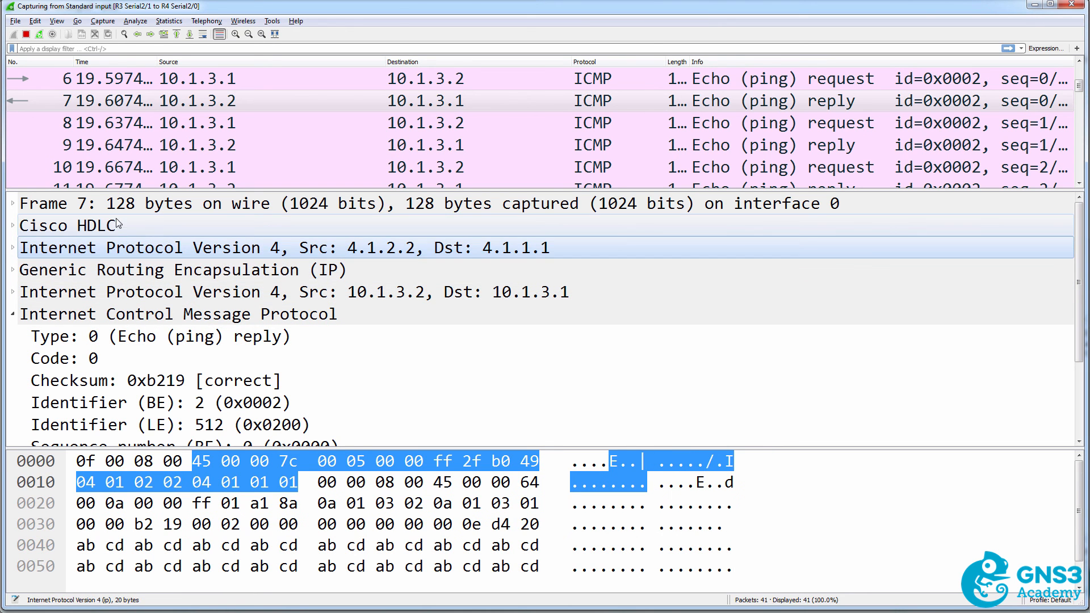
pyautogui.click(67, 225)
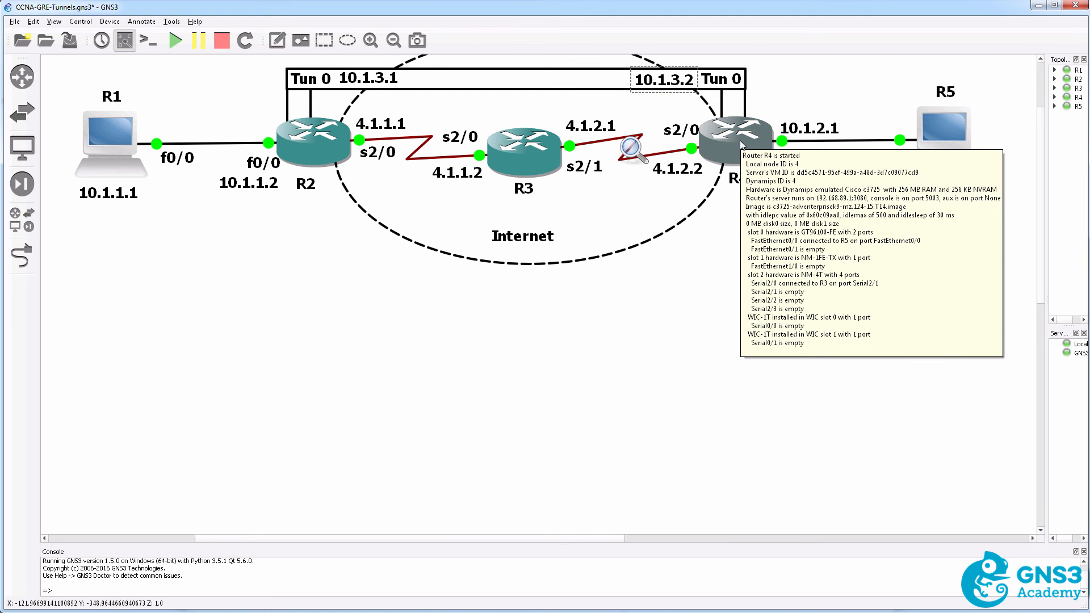
# Open the R3–R4 link's context menu to stop the capture.
pyautogui.rightClick(629, 149)
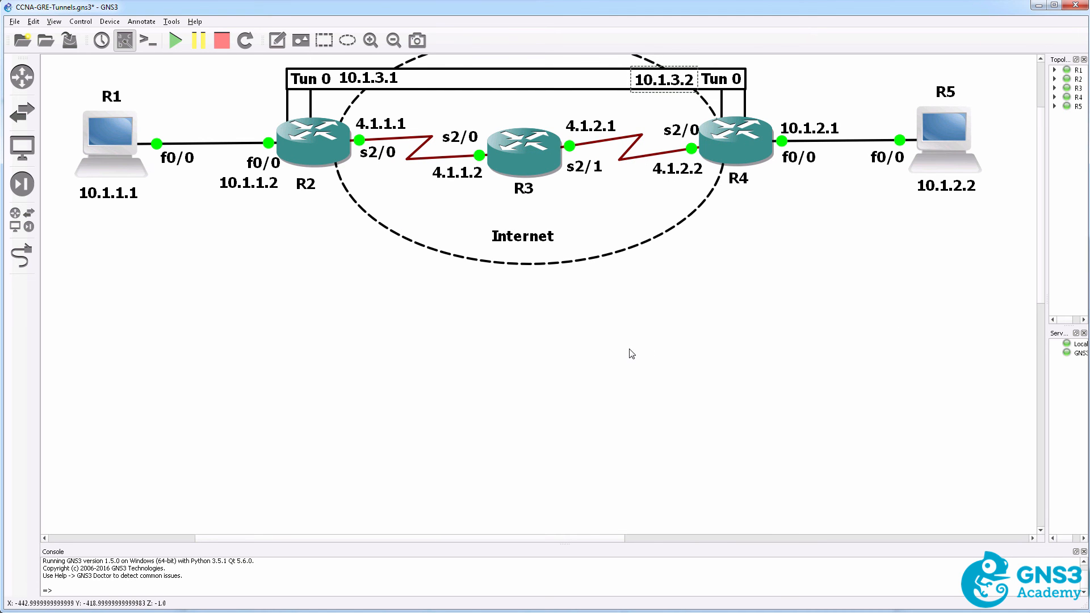
pyautogui.moveTo(118, 207)
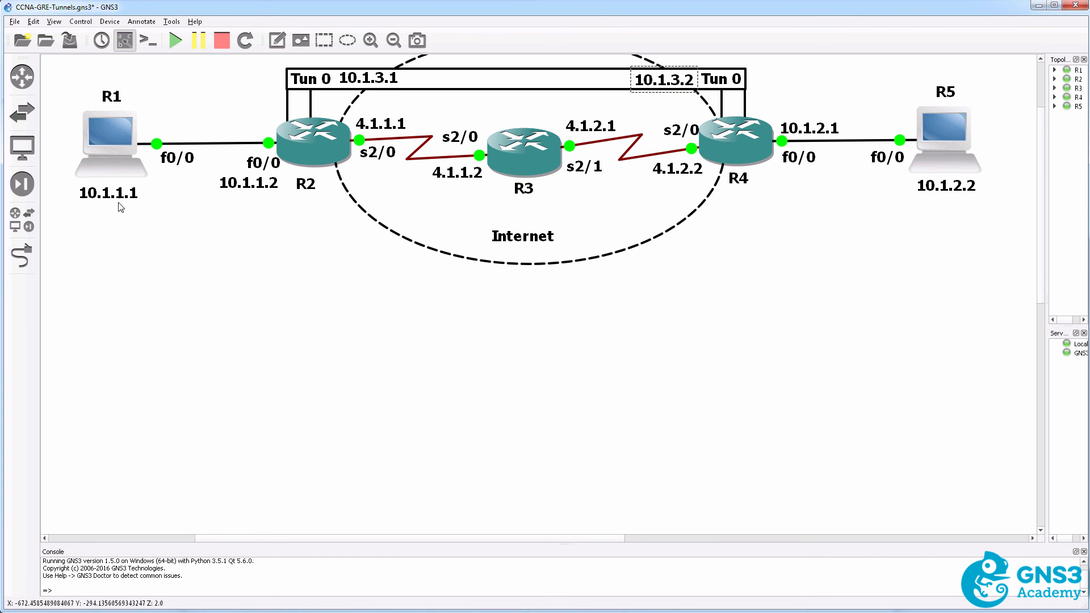
pyautogui.moveTo(964, 211)
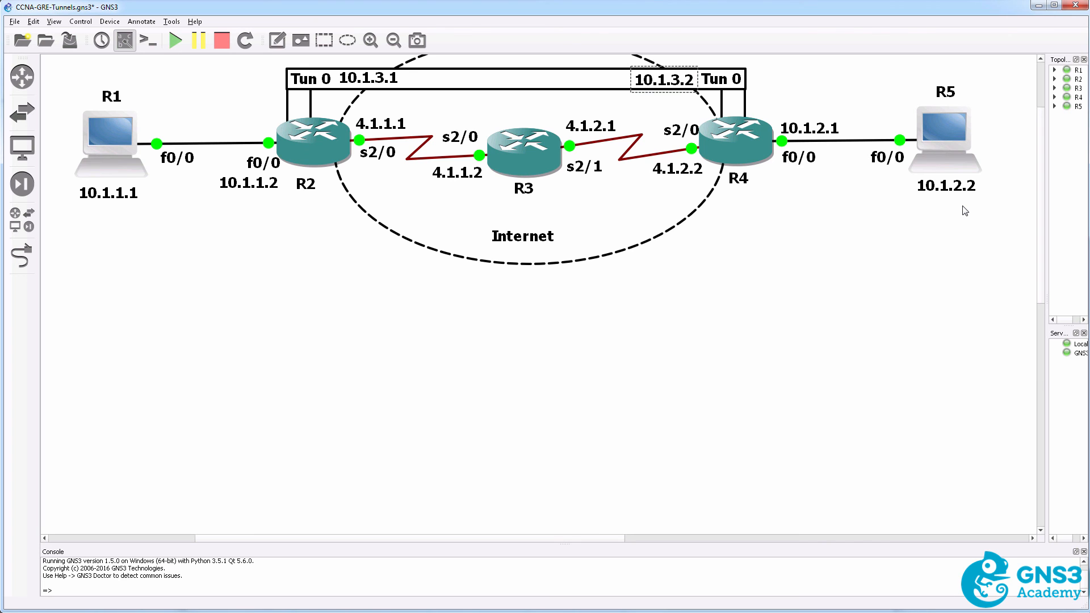
pyautogui.moveTo(1012, 93)
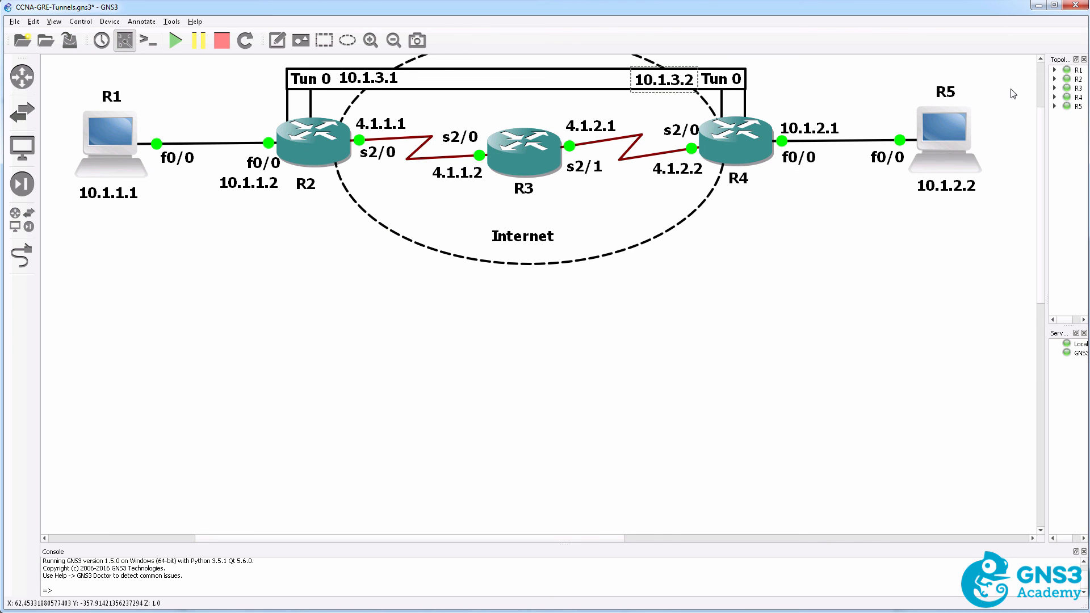